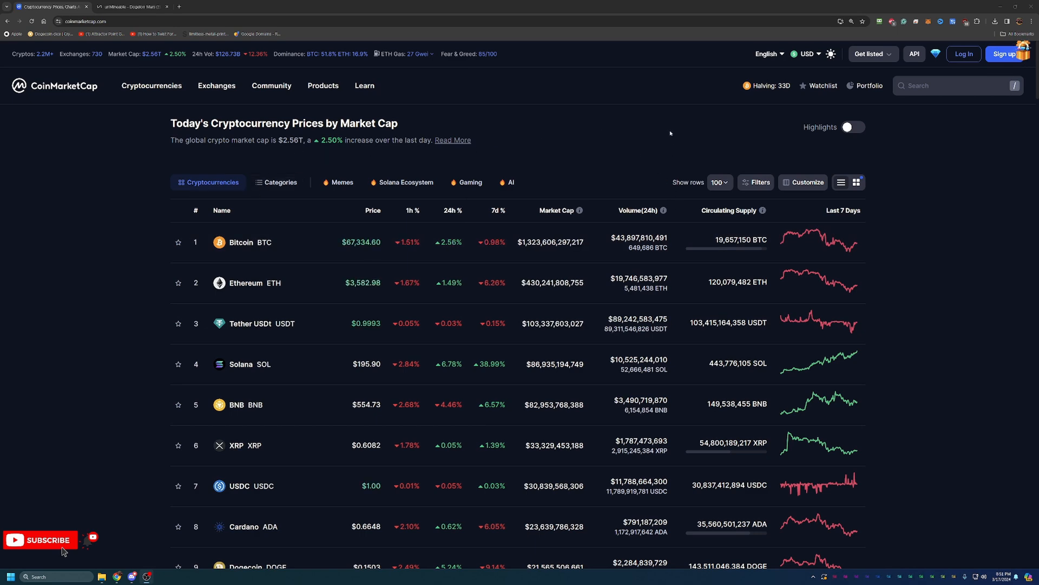
# Search CoinMarketCap for 'doge' and open the Dogelon Mars (ELON) coin page
pyautogui.scroll(-3)
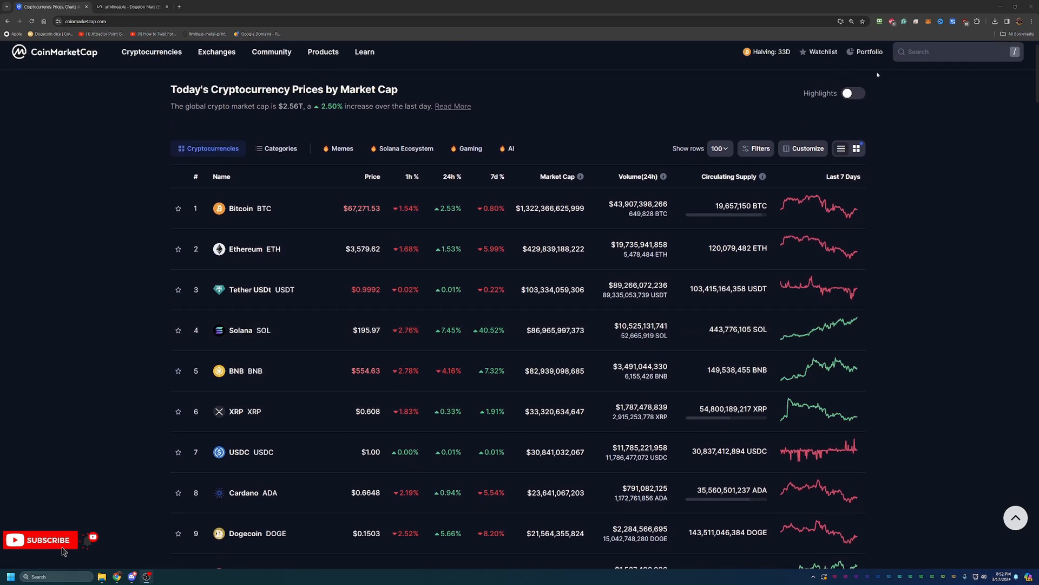
pyautogui.click(957, 52)
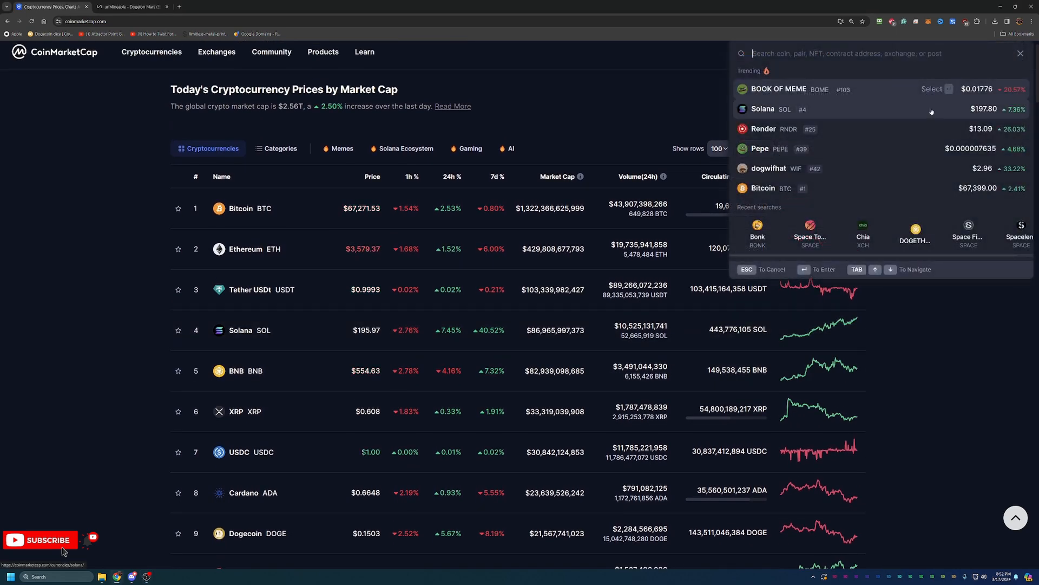
pyautogui.write('dogelon')
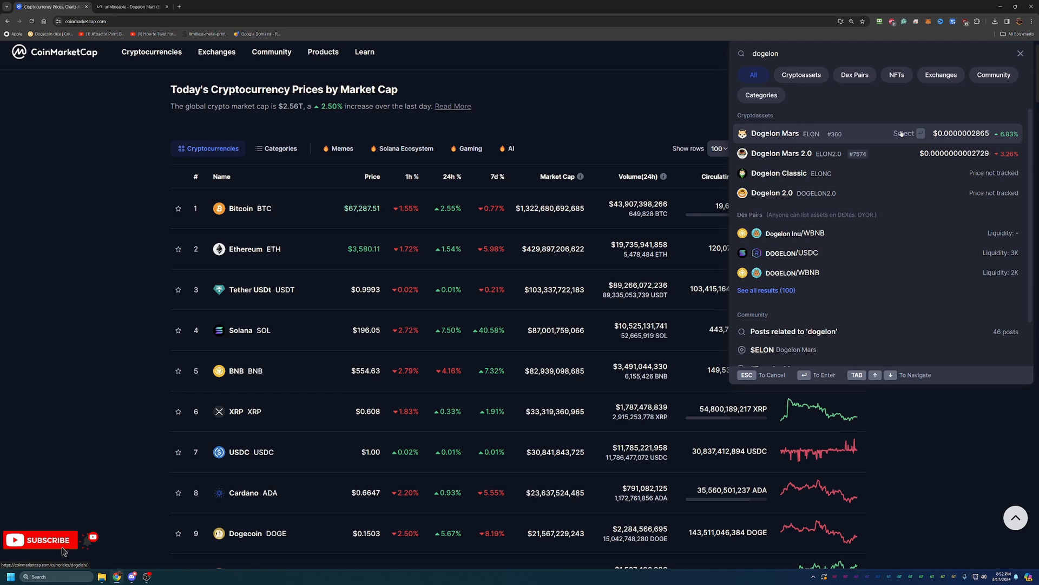
pyautogui.click(774, 133)
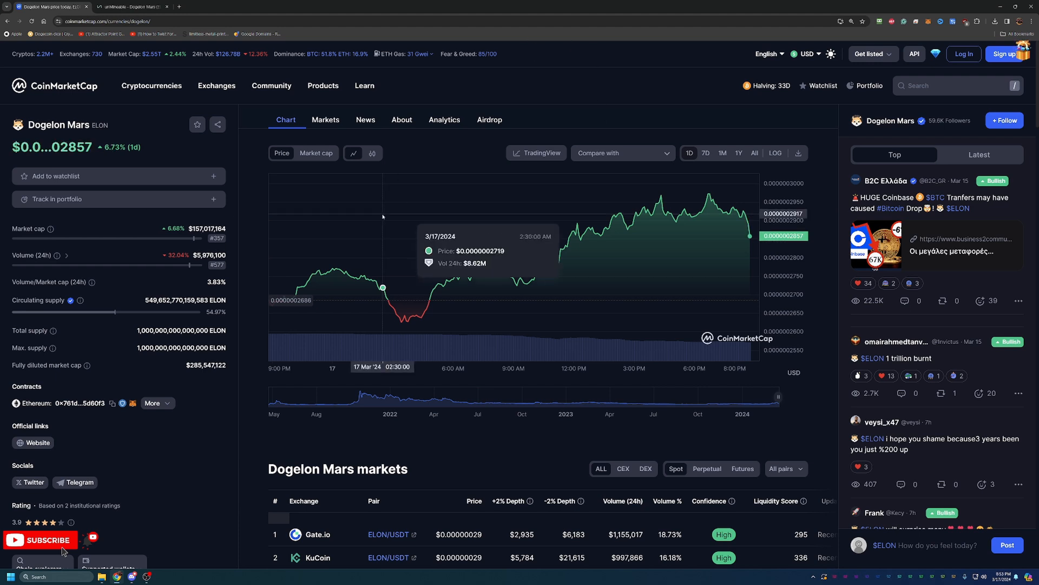
pyautogui.moveTo(259, 232)
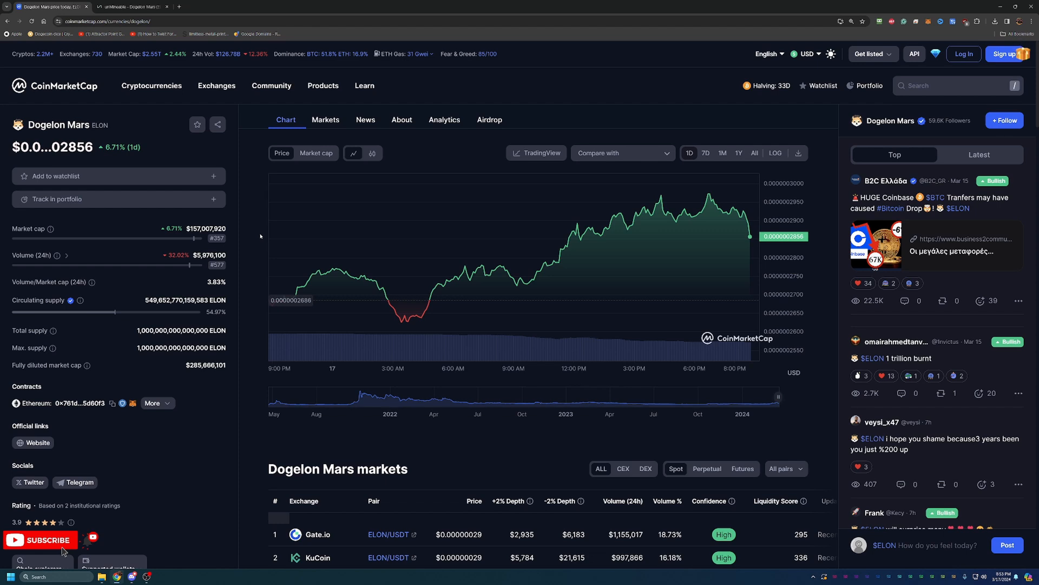
pyautogui.moveTo(216, 237)
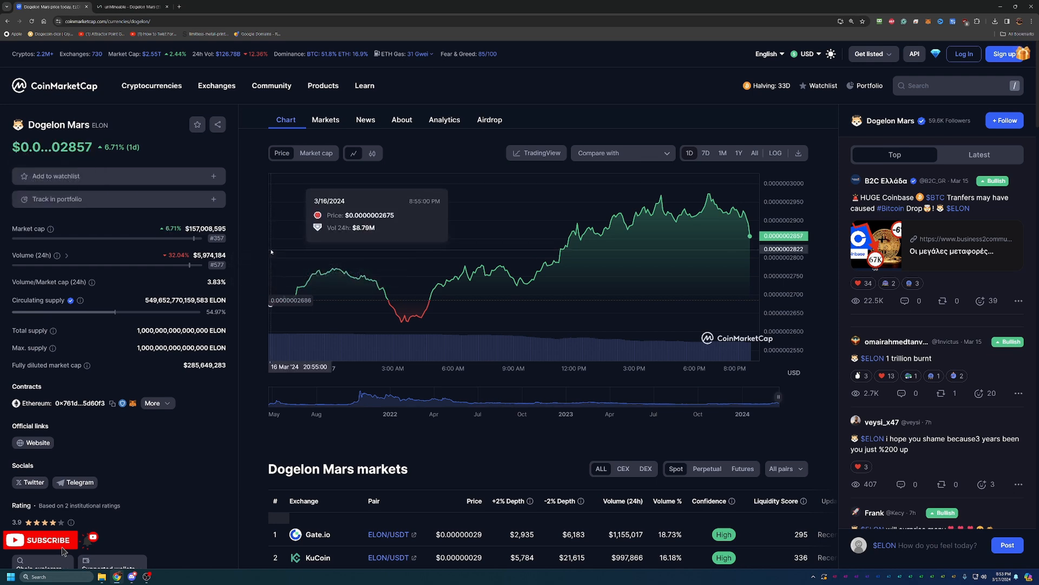
pyautogui.moveTo(230, 219)
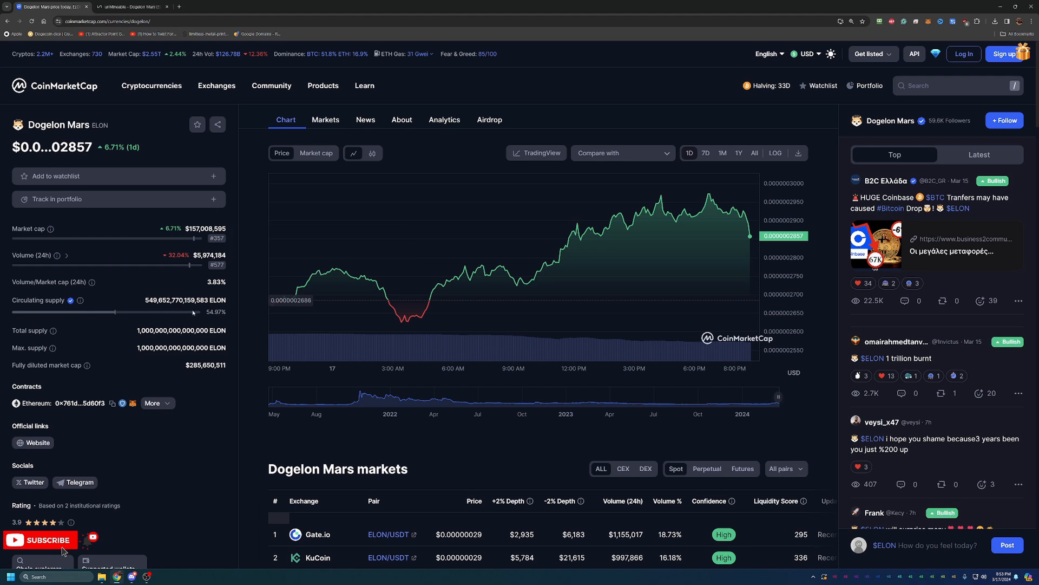
pyautogui.moveTo(194, 295)
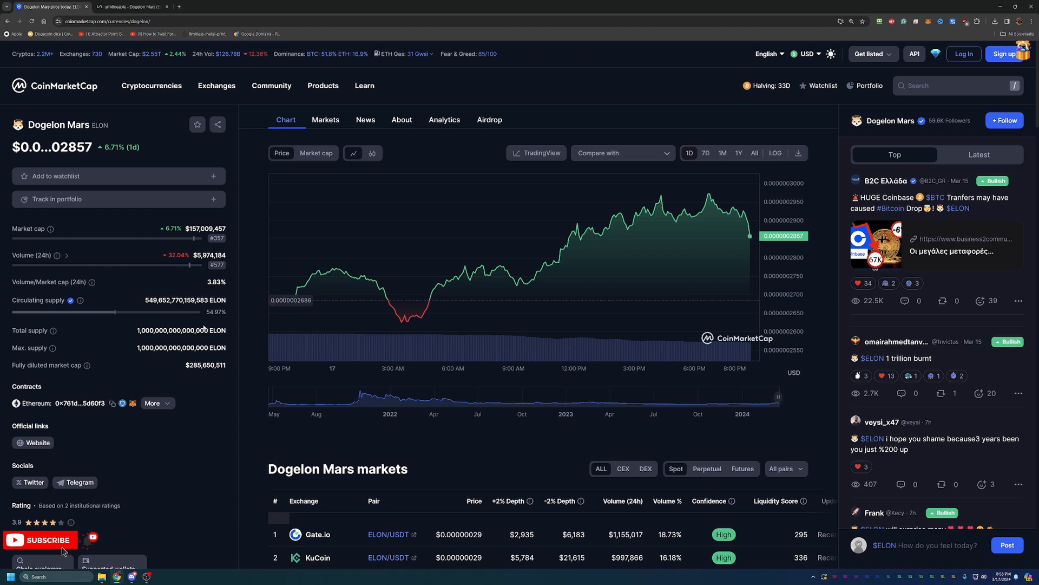
pyautogui.moveTo(175, 339)
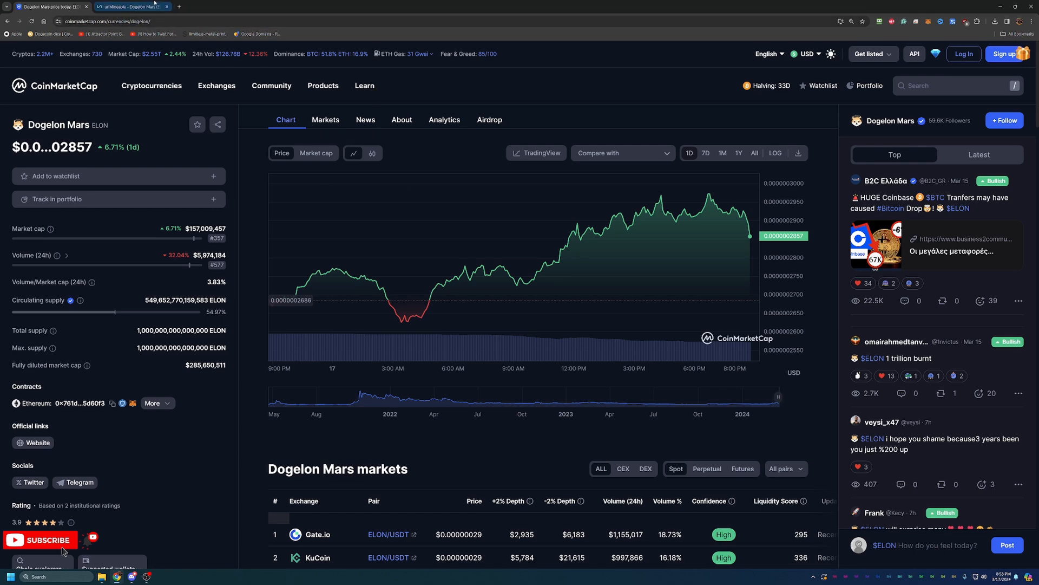
# Switch to the unMineable tab showing ELON's mining algorithm pools
pyautogui.click(131, 6)
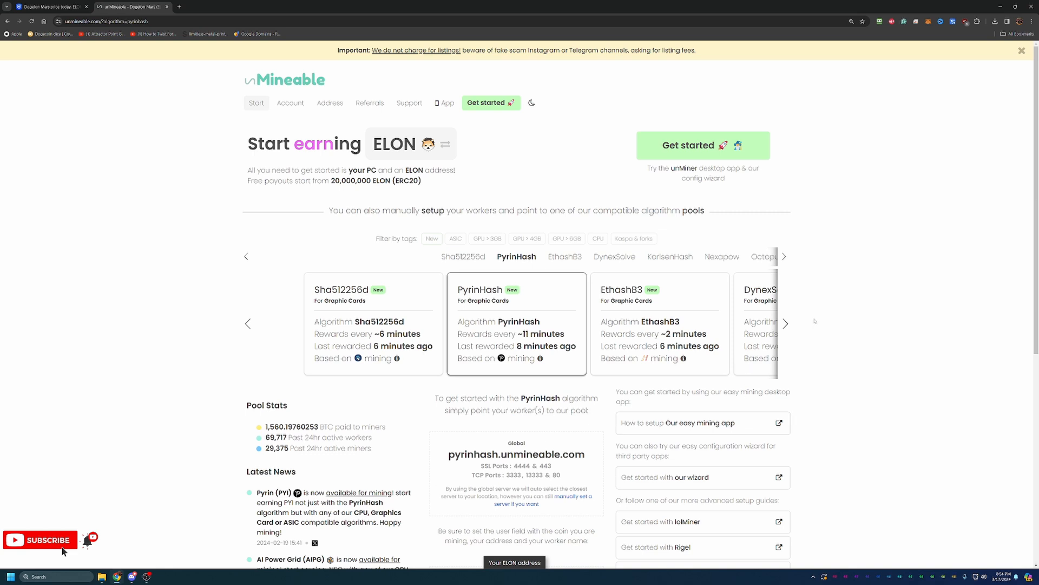
pyautogui.moveTo(814, 322)
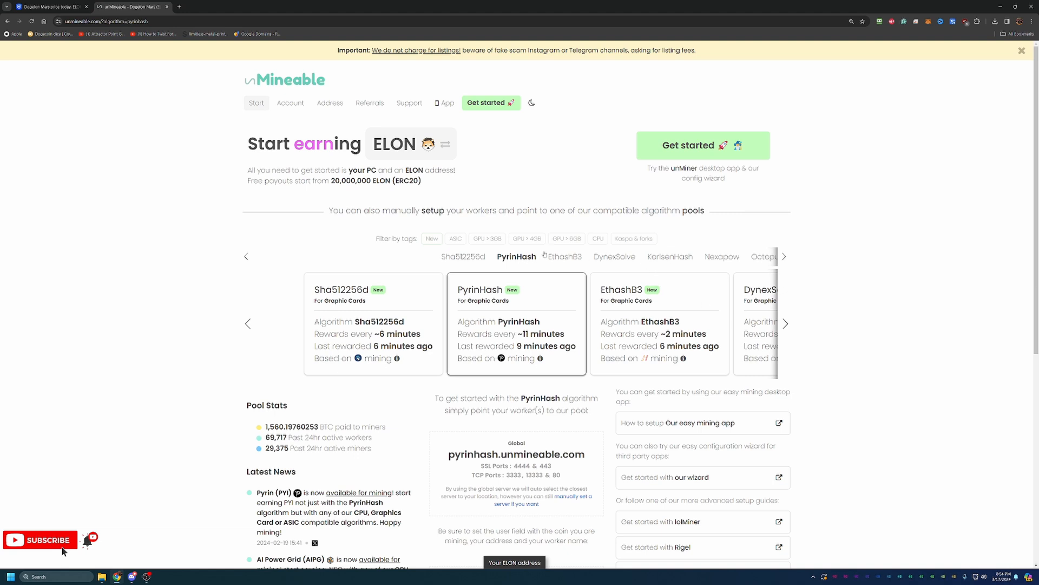
pyautogui.moveTo(629, 263)
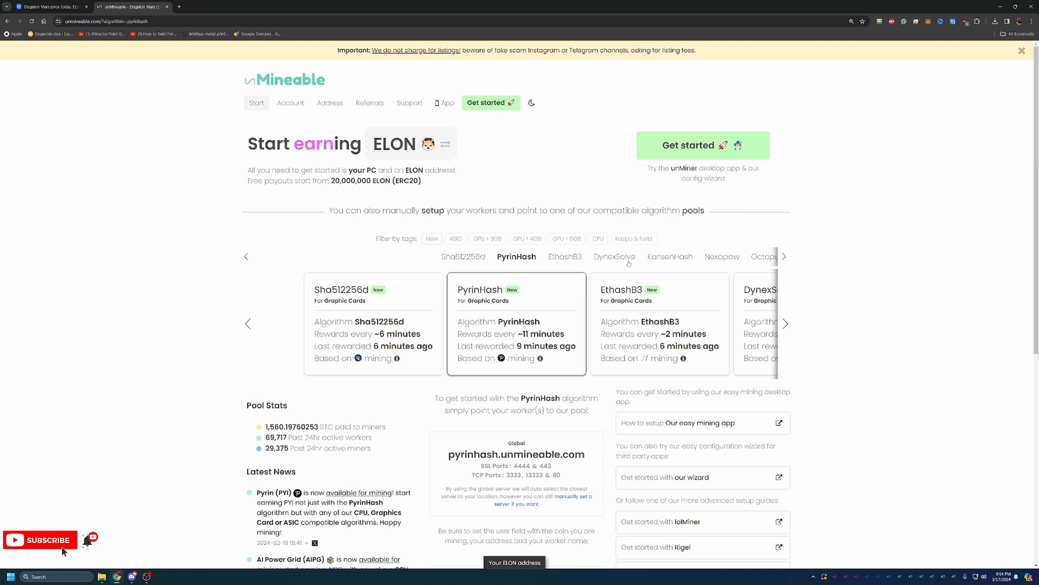
pyautogui.moveTo(688, 313)
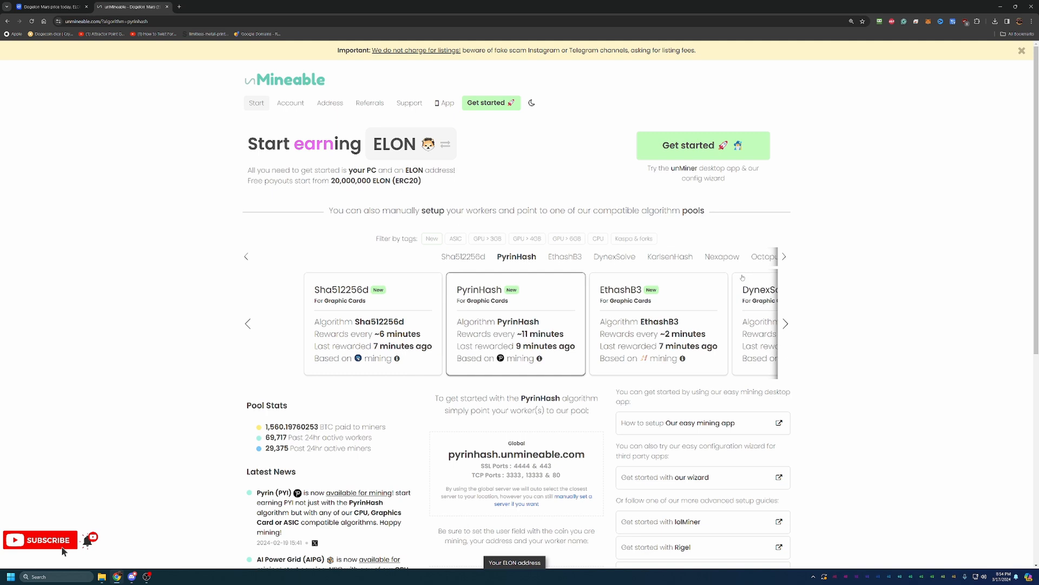
pyautogui.moveTo(751, 255)
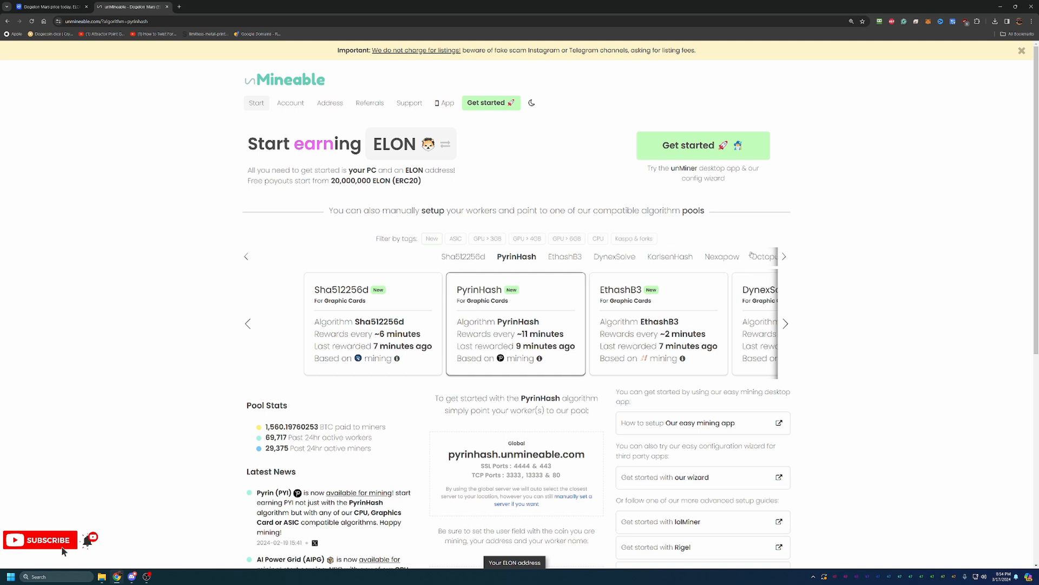
pyautogui.moveTo(748, 276)
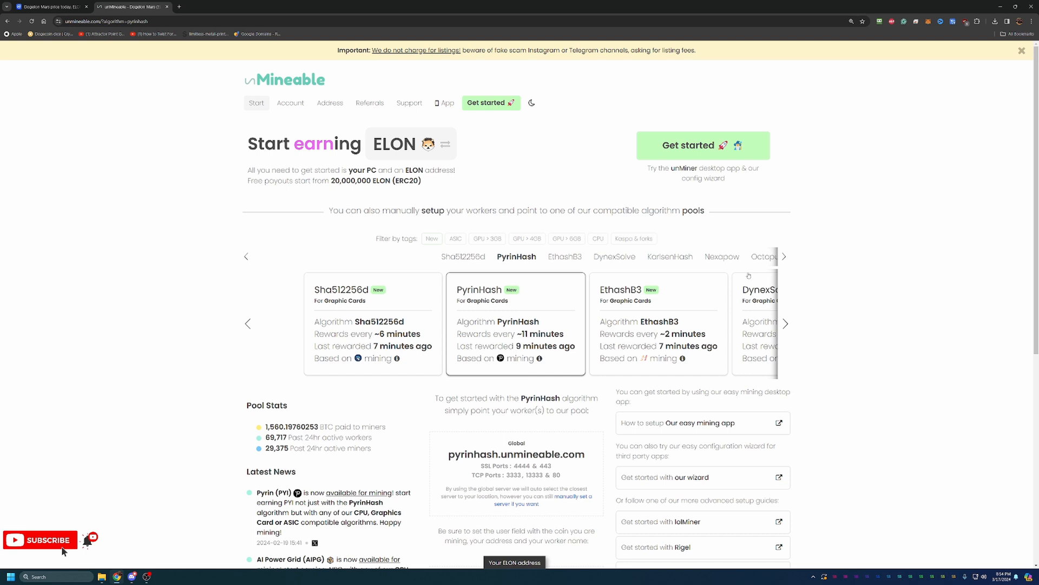
pyautogui.moveTo(789, 328)
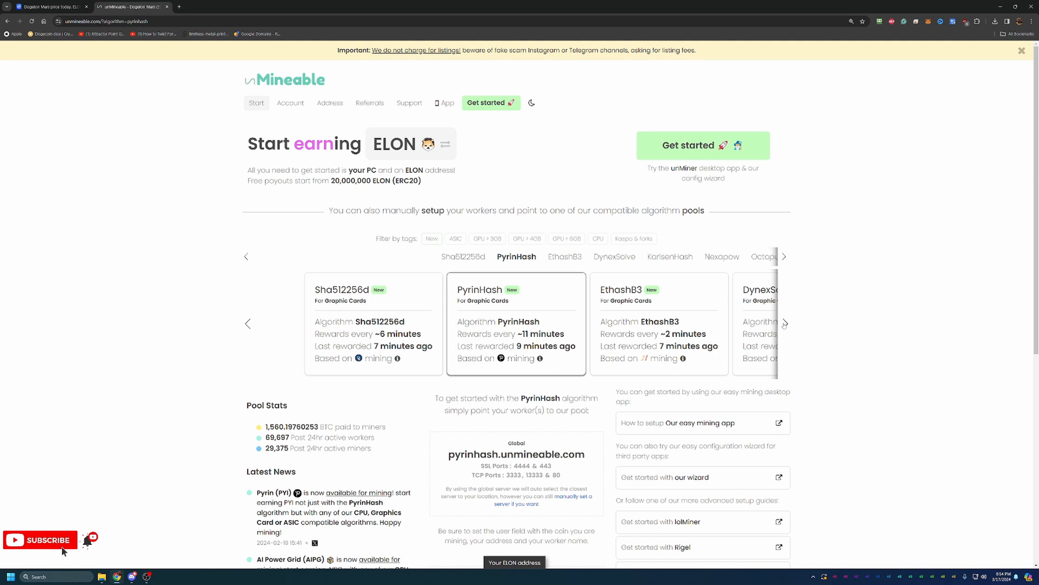
# Browse the algorithm pool carousel and select the Kawpow pool
pyautogui.click(785, 324)
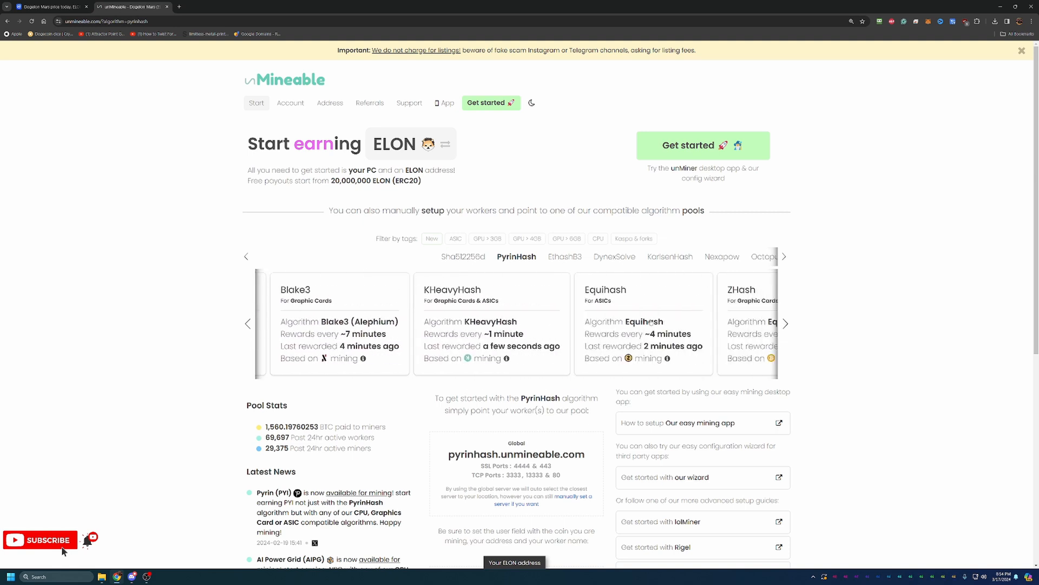
pyautogui.click(785, 324)
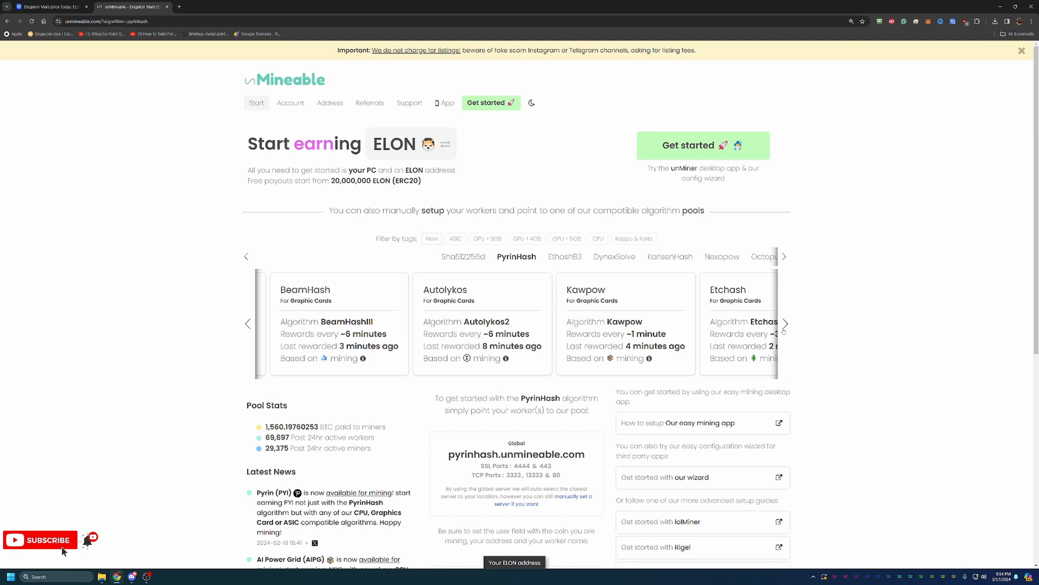
pyautogui.click(785, 324)
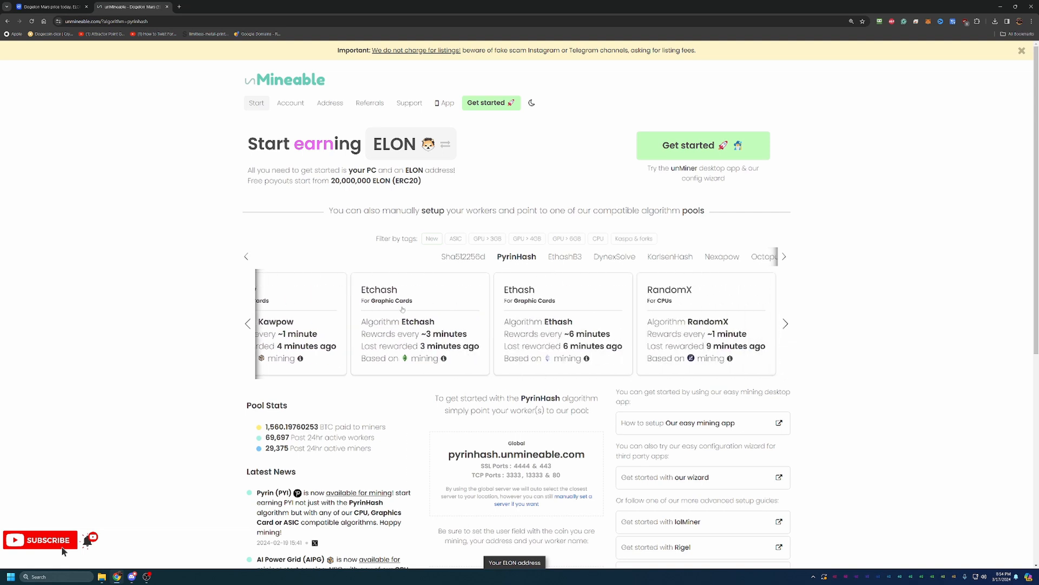
pyautogui.click(785, 324)
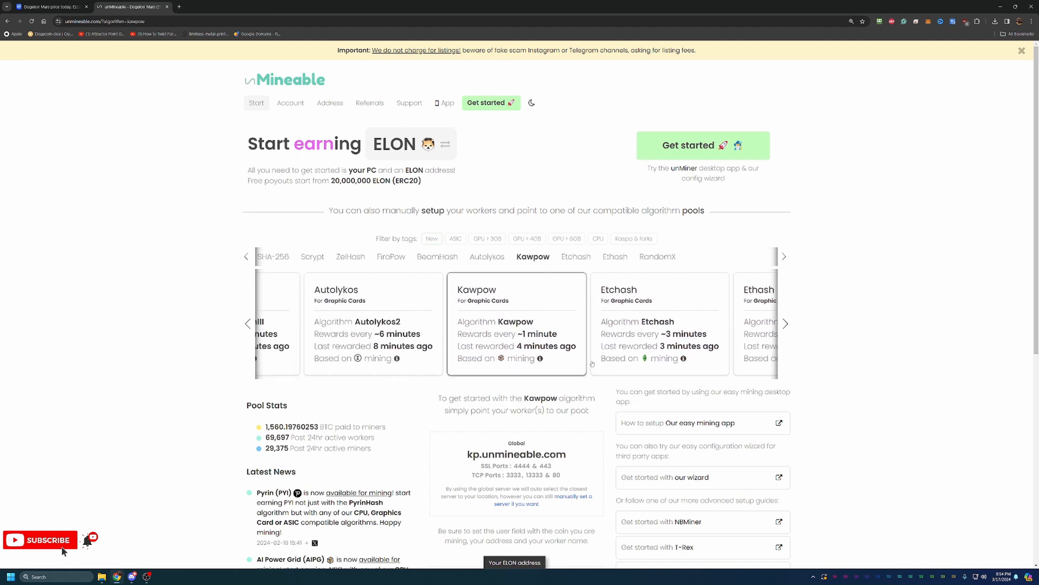
# Enter a hashrate of 30 in the profitability calculator
pyautogui.scroll(-3)
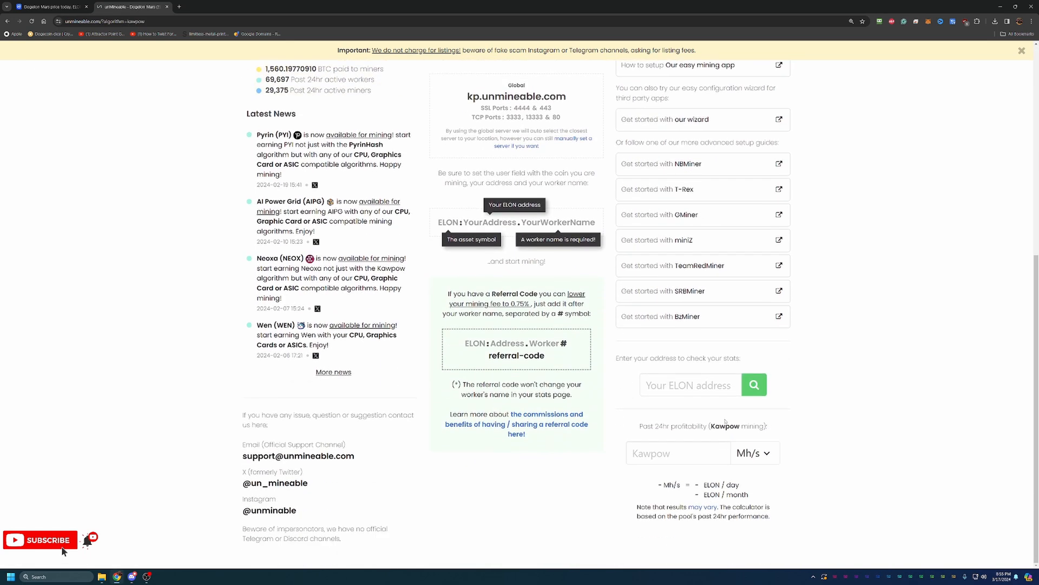
pyautogui.click(677, 453)
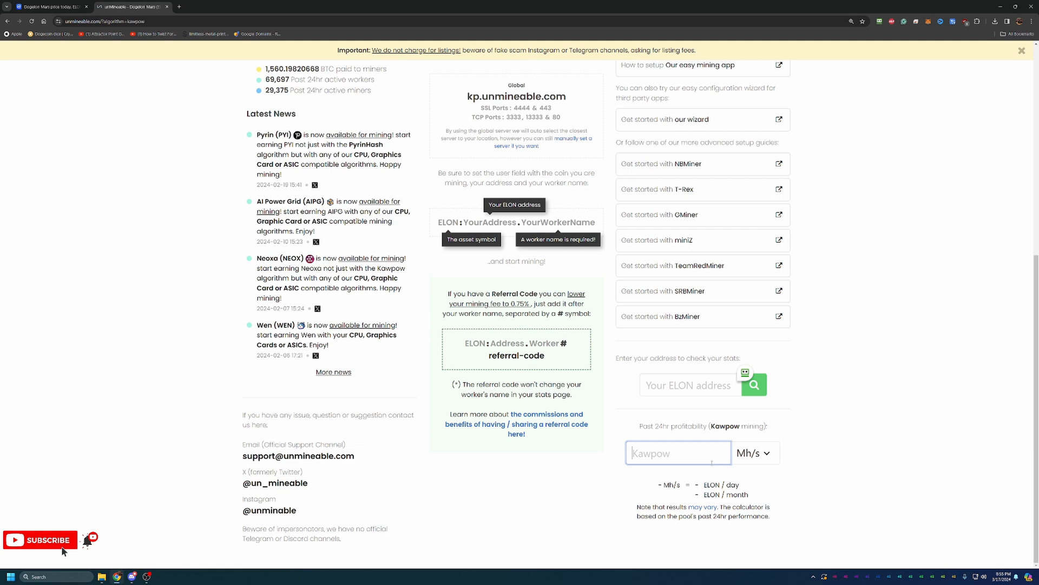
pyautogui.write('30')
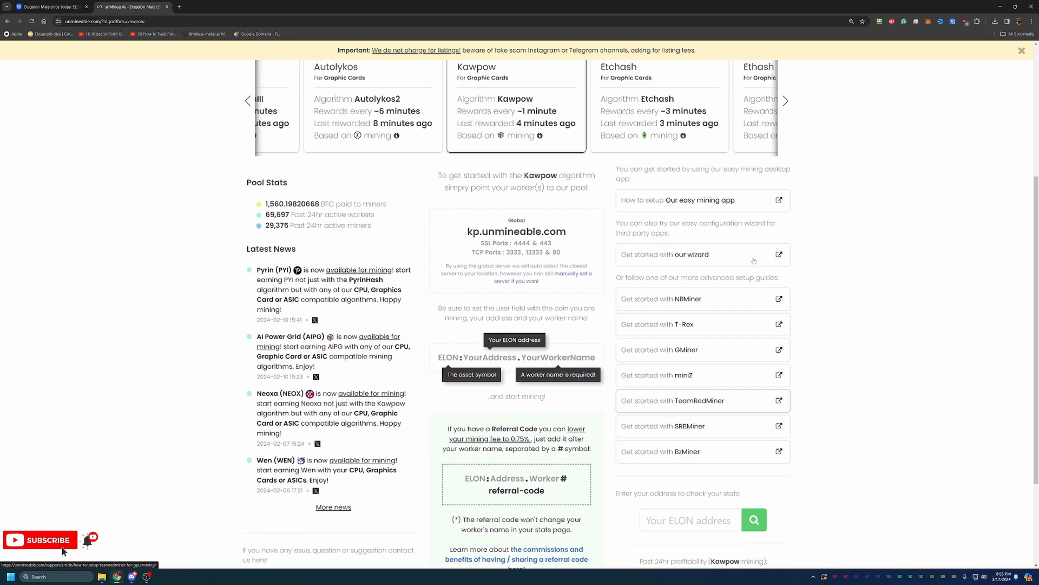
# Launch 'Get started with our wizard' and choose Basic mode
pyautogui.click(701, 254)
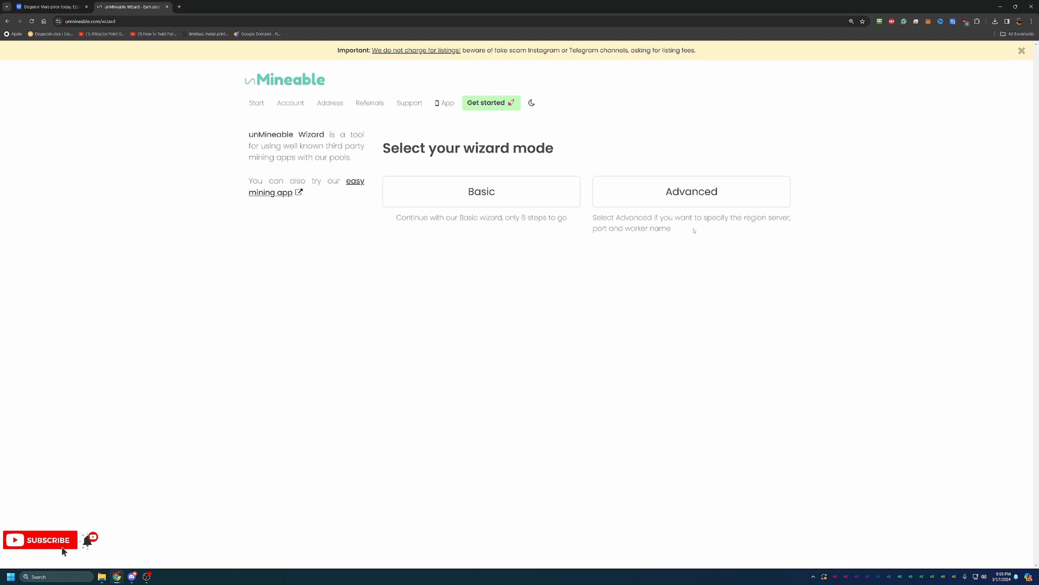
pyautogui.moveTo(558, 156)
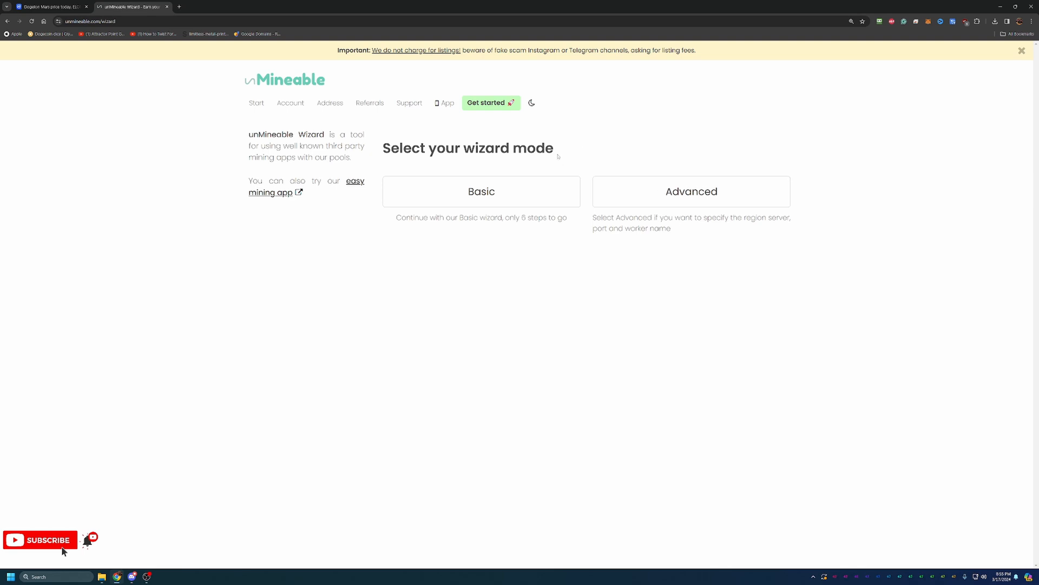
pyautogui.moveTo(559, 175)
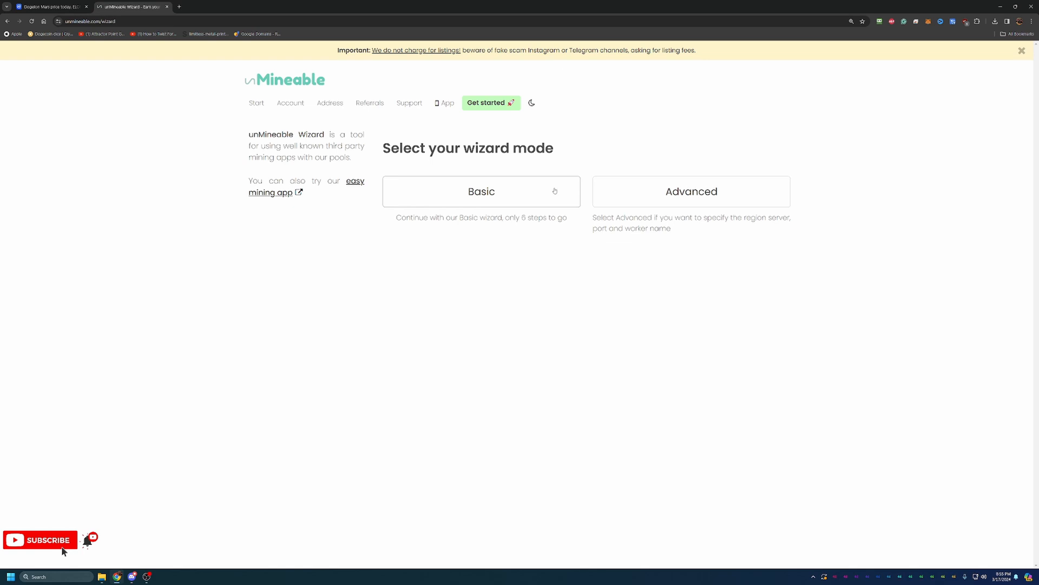
pyautogui.click(481, 191)
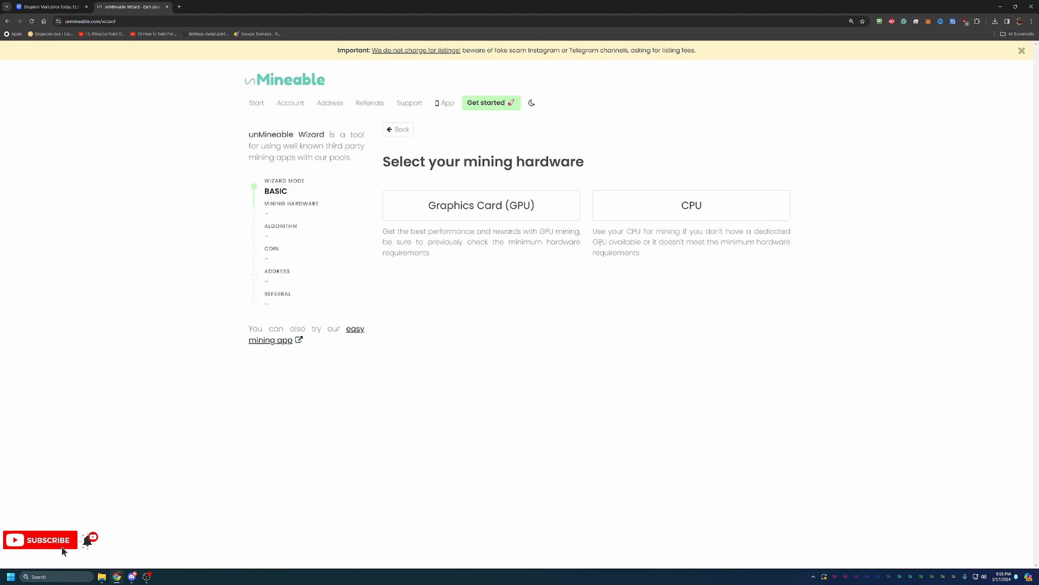
# Choose Graphics Card (GPU), the Kawpow algorithm and Dogelon Mars as the coin
pyautogui.click(481, 205)
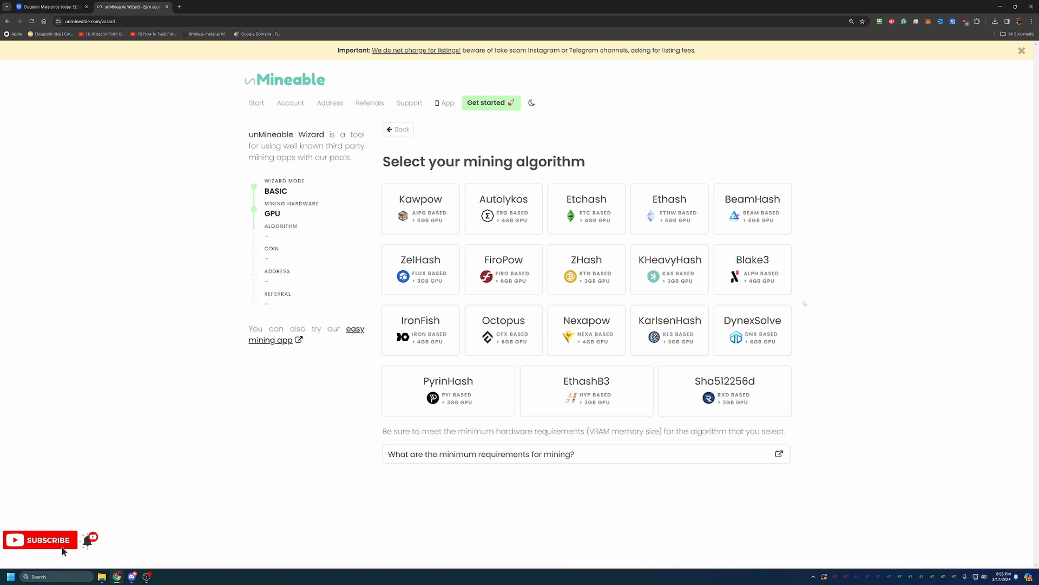
pyautogui.moveTo(419, 177)
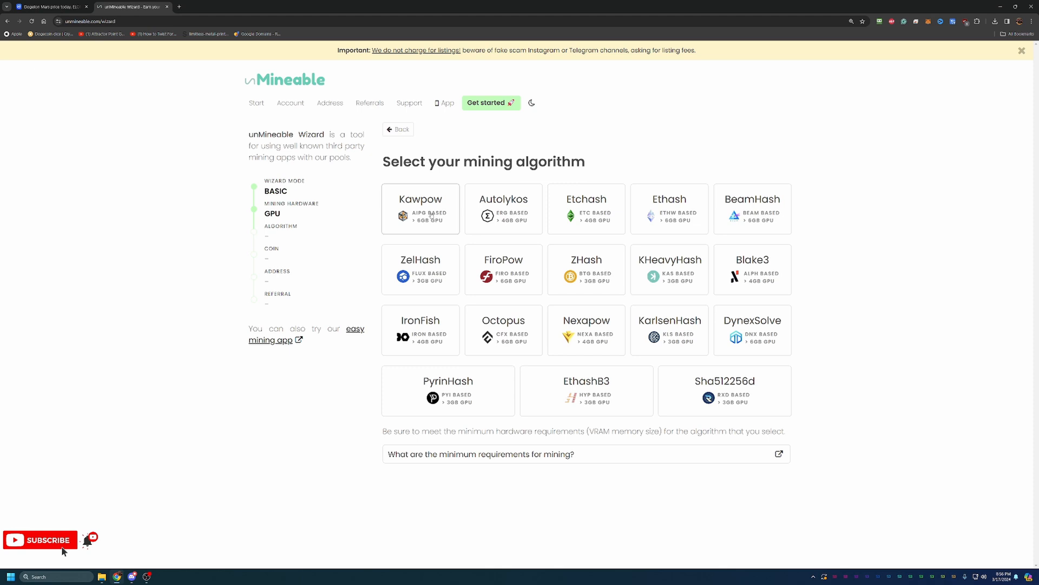
pyautogui.click(420, 208)
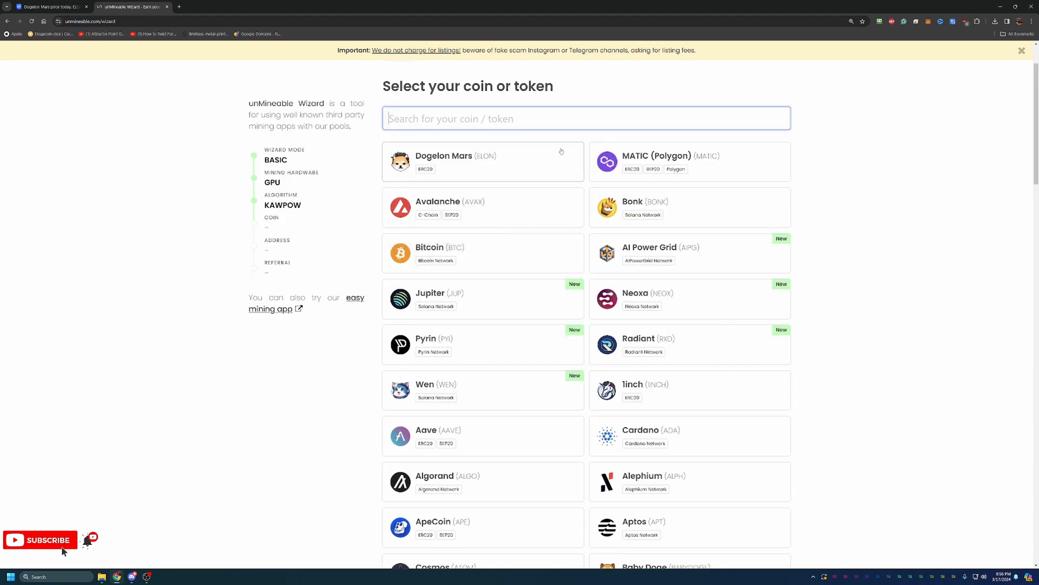
pyautogui.click(482, 162)
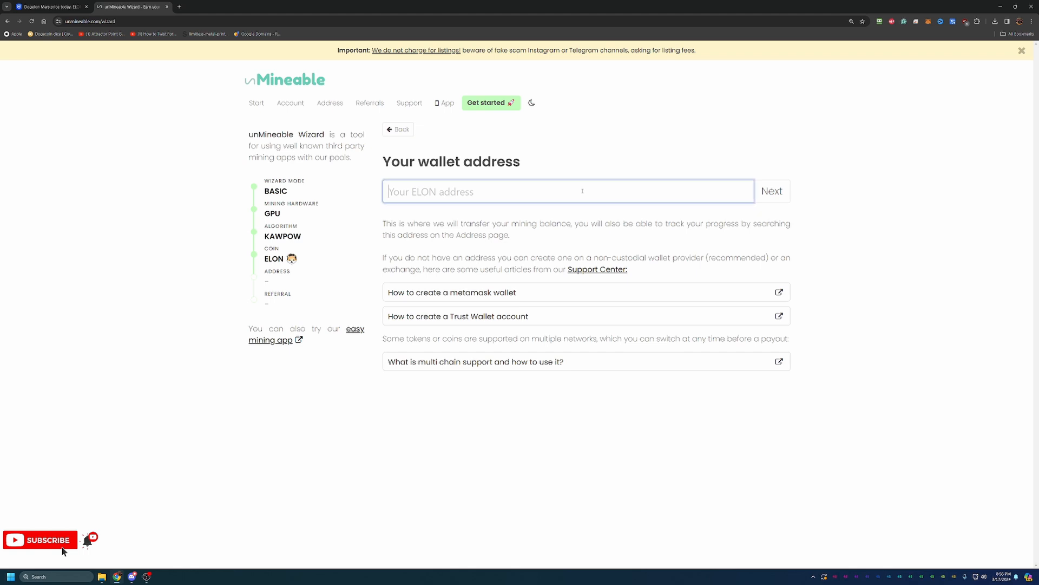
pyautogui.write('0xFDAc57baAf378610D7FA625E8d998d03B3741622')
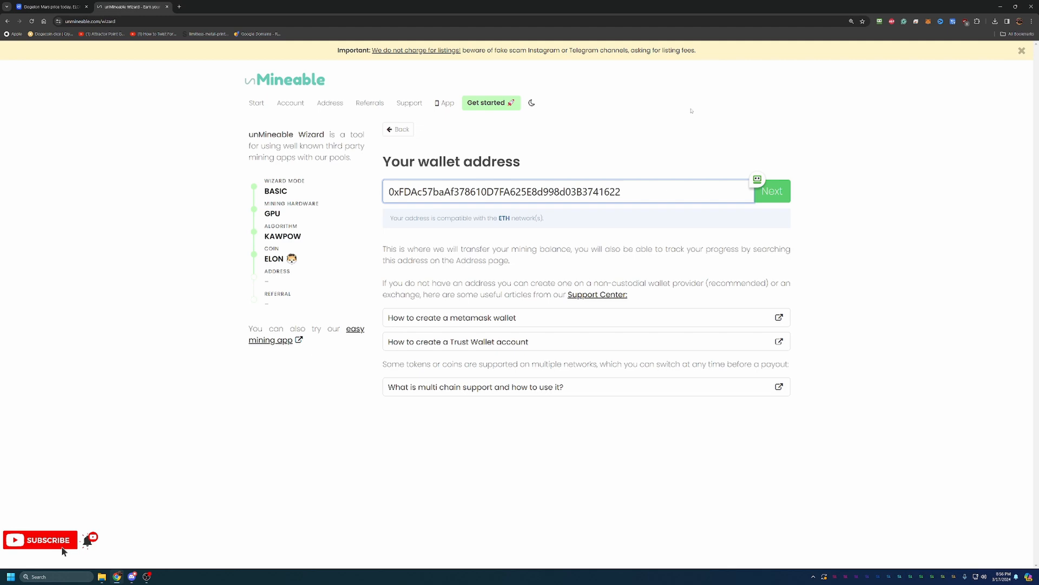
pyautogui.click(569, 191)
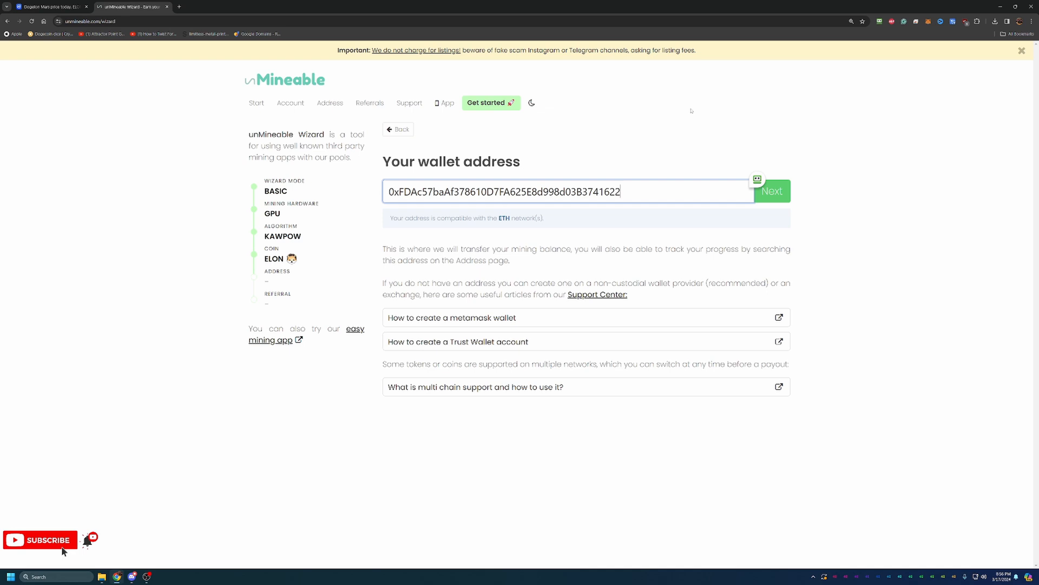
pyautogui.moveTo(673, 318)
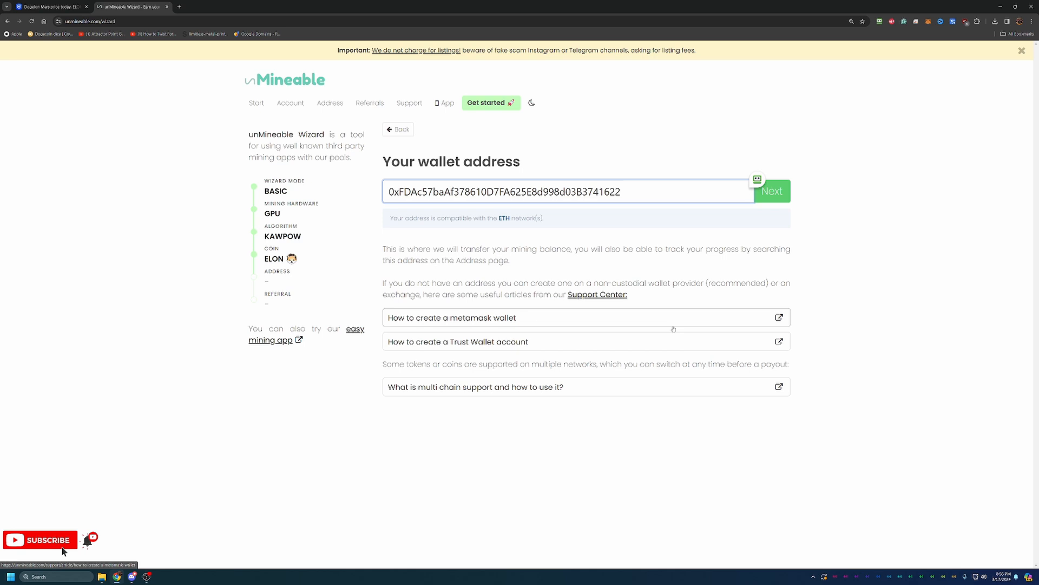
pyautogui.moveTo(536, 327)
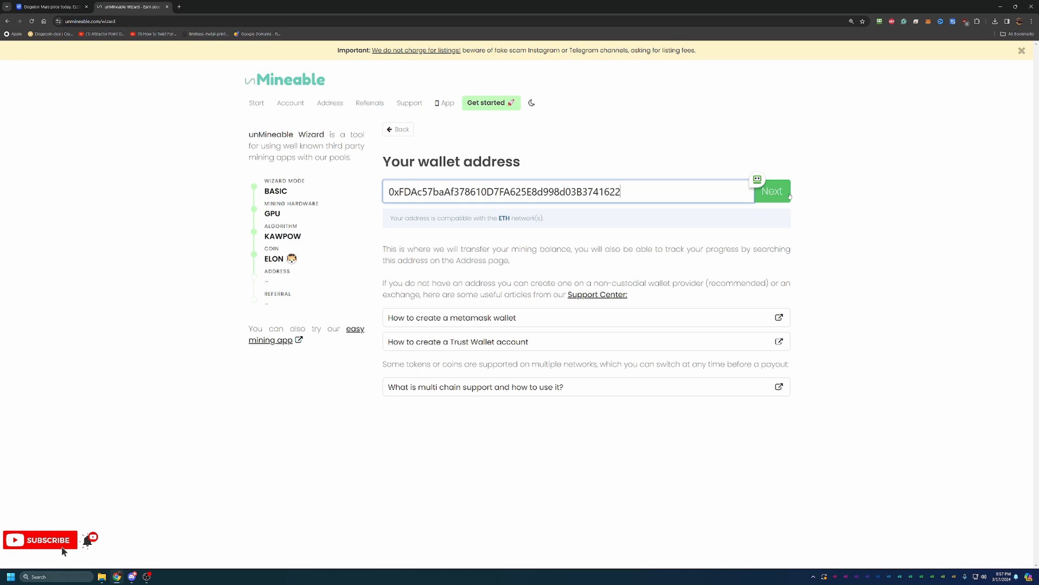
pyautogui.click(771, 192)
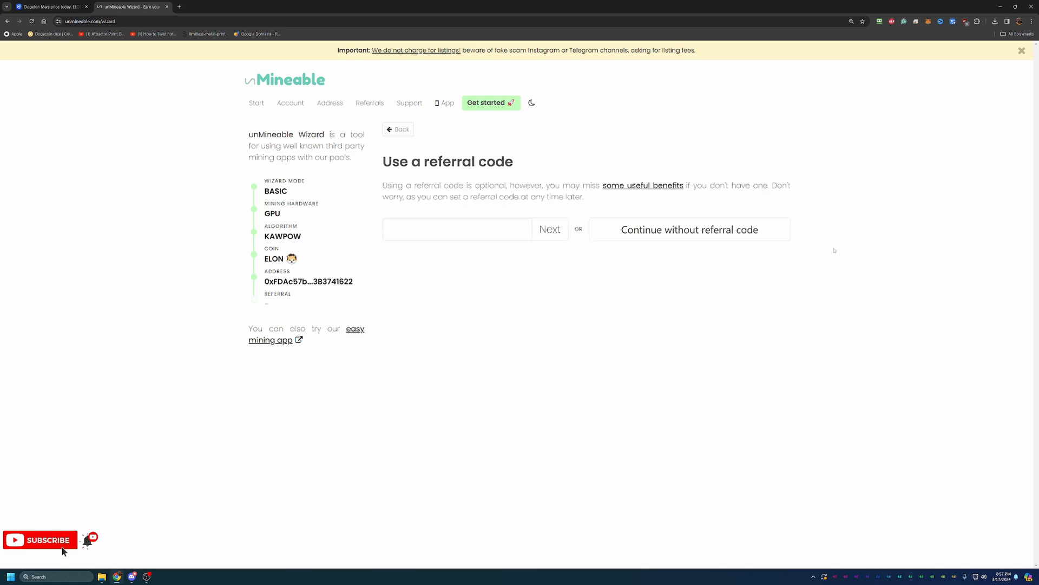
pyautogui.moveTo(794, 250)
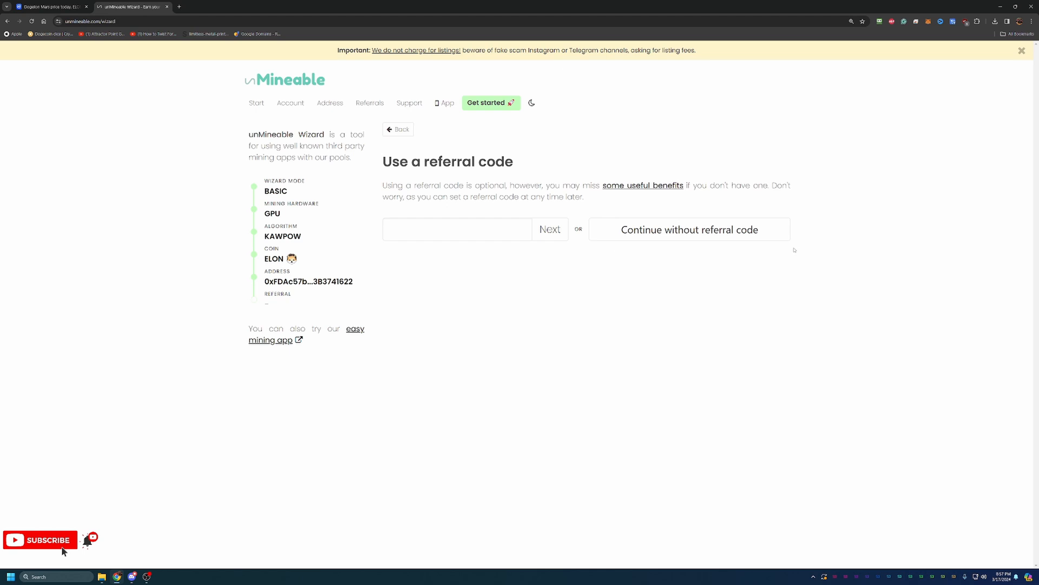
# Enter the Bitcoin-Tips referral code and submit it to finish the wizard
pyautogui.click(457, 230)
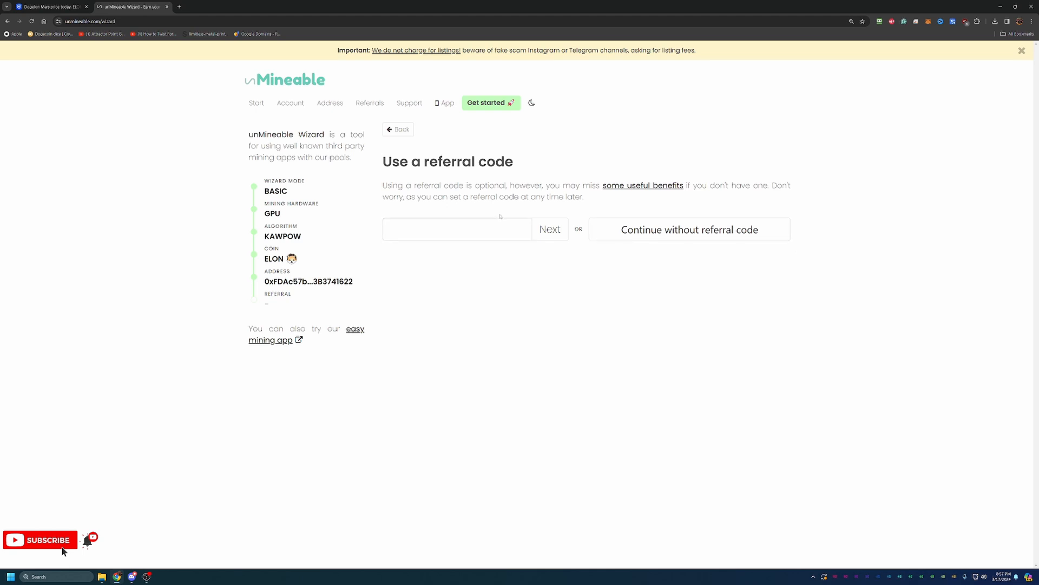
pyautogui.click(457, 230)
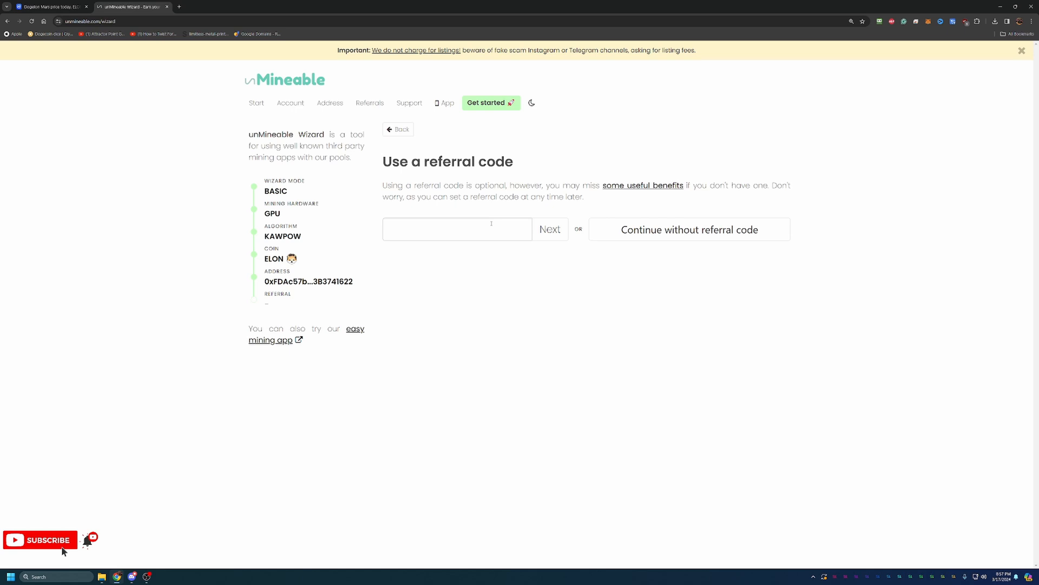
pyautogui.moveTo(490, 227)
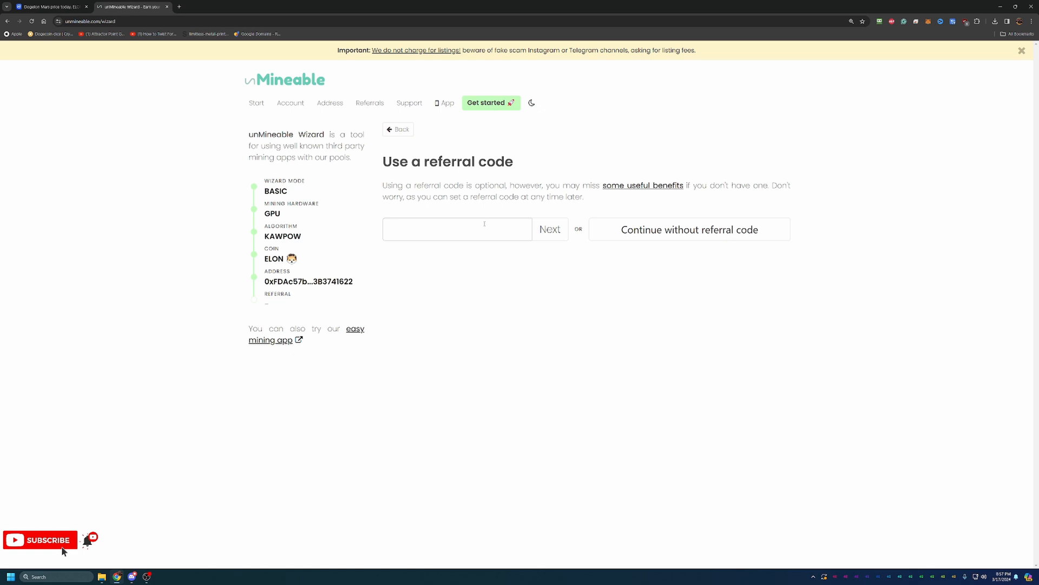
pyautogui.click(457, 229)
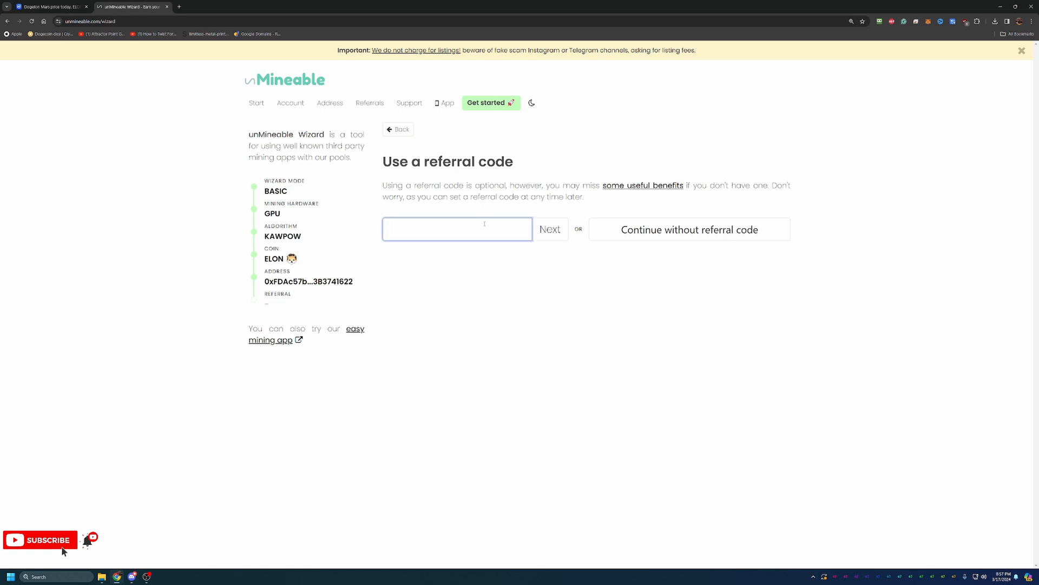
pyautogui.write('Bitcoin')
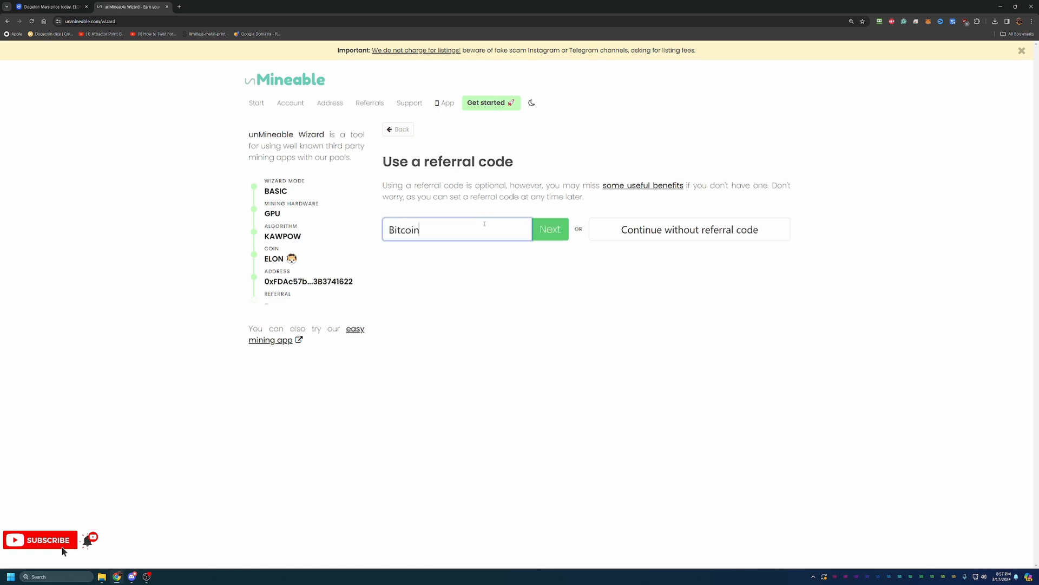
pyautogui.write('-Tips')
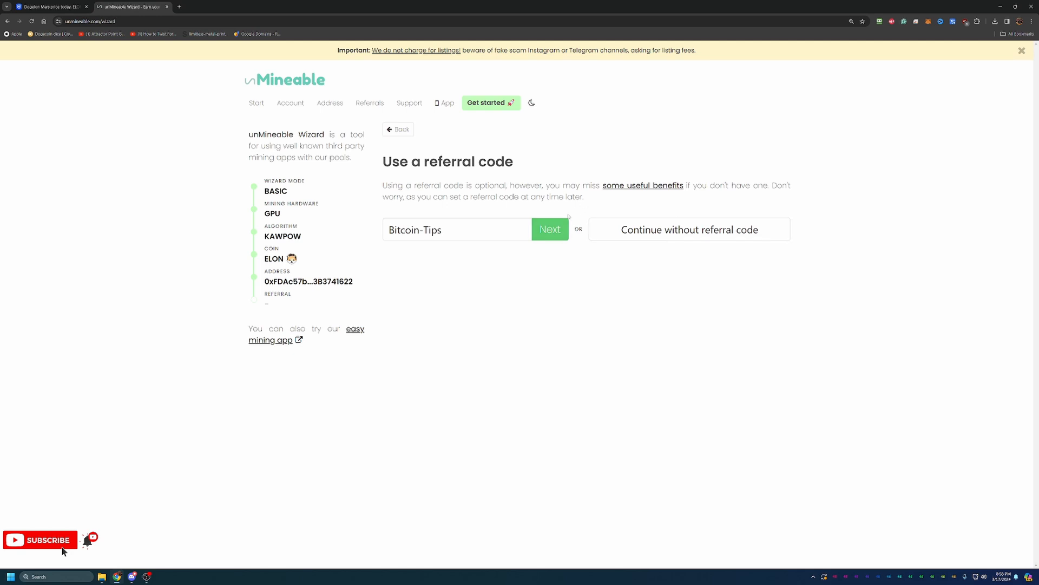
pyautogui.click(550, 229)
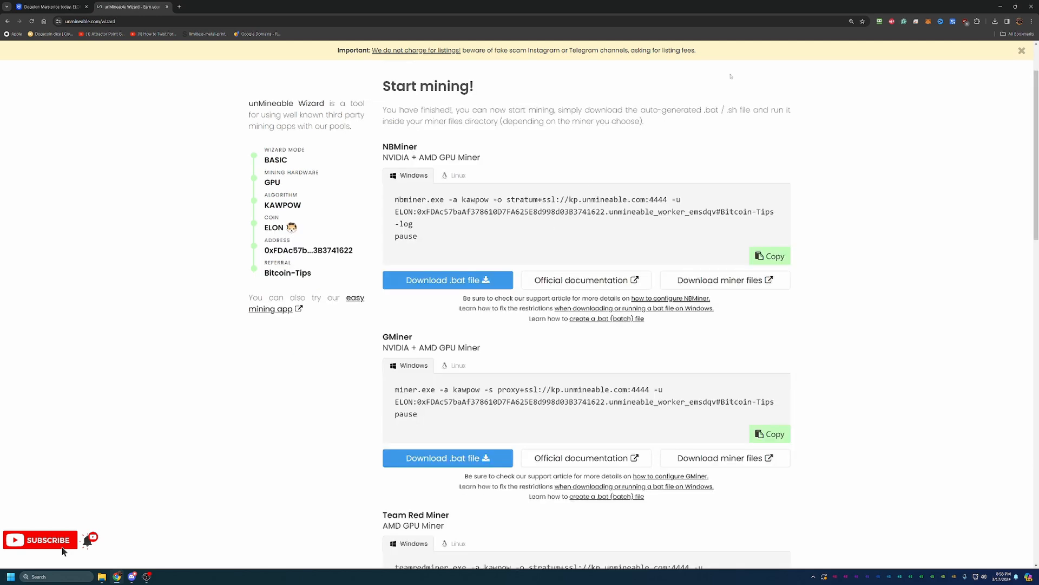
pyautogui.scroll(-3)
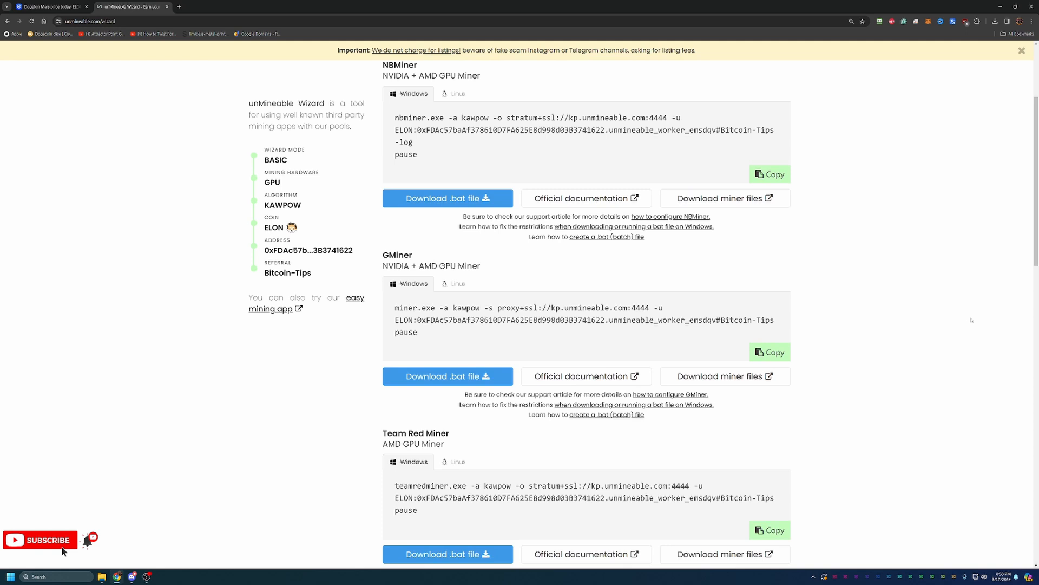
pyautogui.scroll(-3)
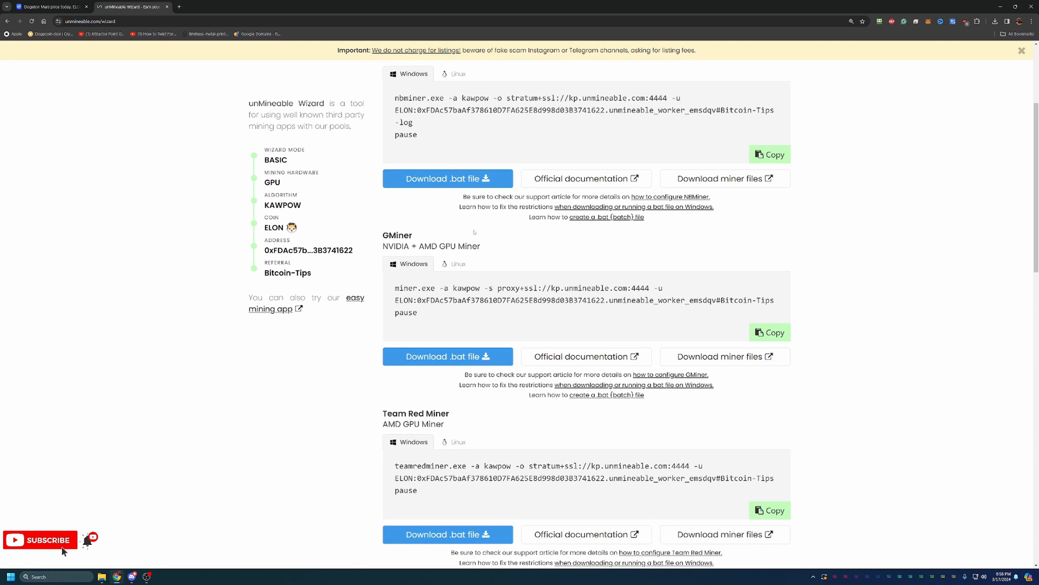
pyautogui.moveTo(481, 221)
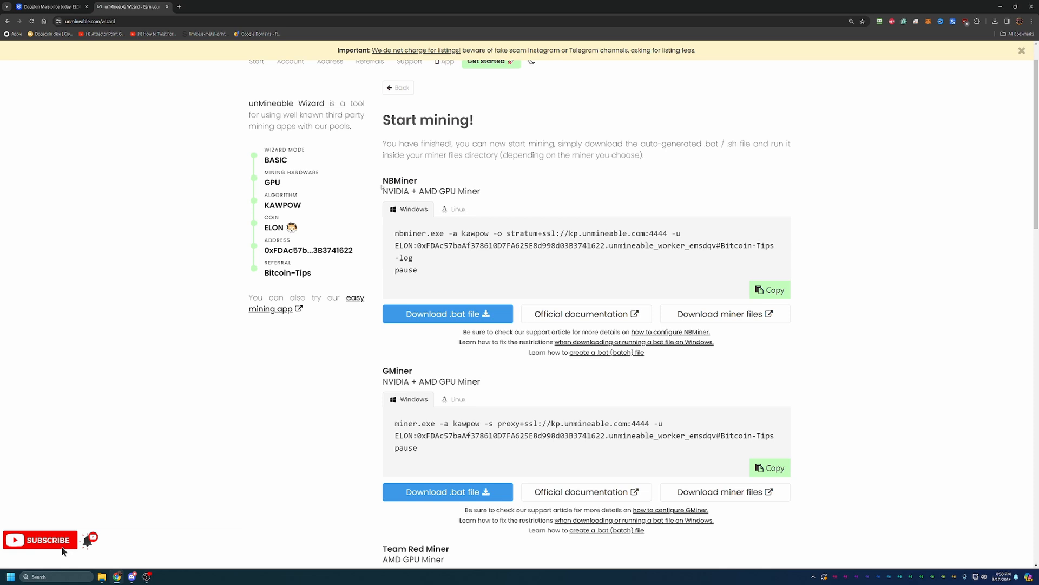
pyautogui.scroll(-3)
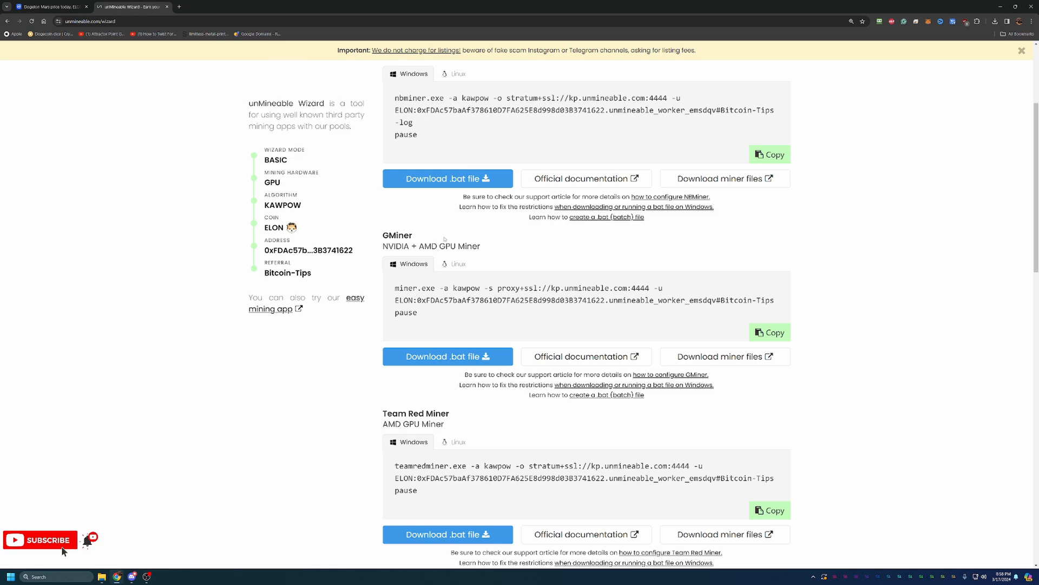
pyautogui.scroll(-3)
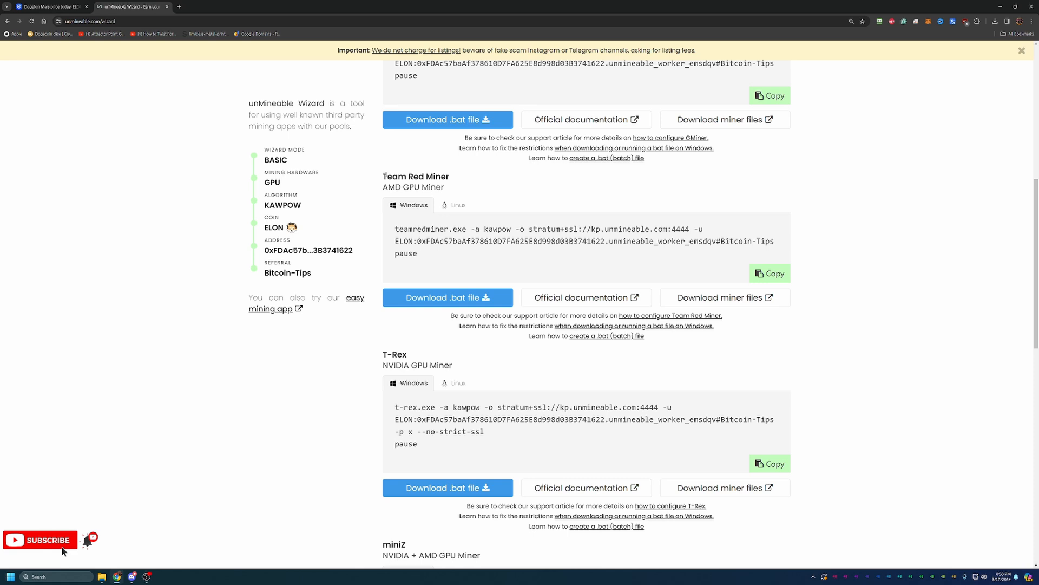
pyautogui.scroll(-3)
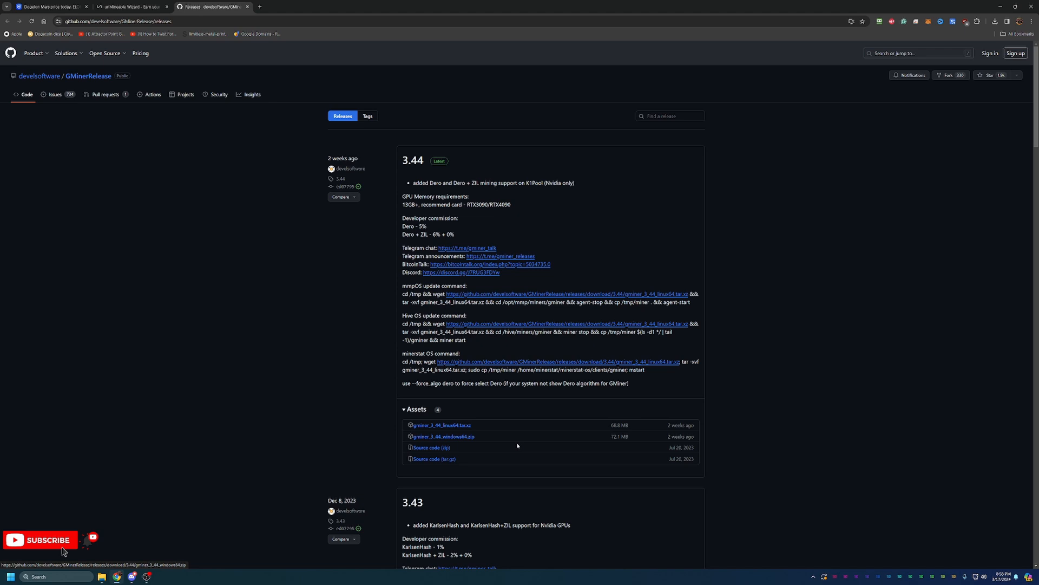
pyautogui.moveTo(514, 429)
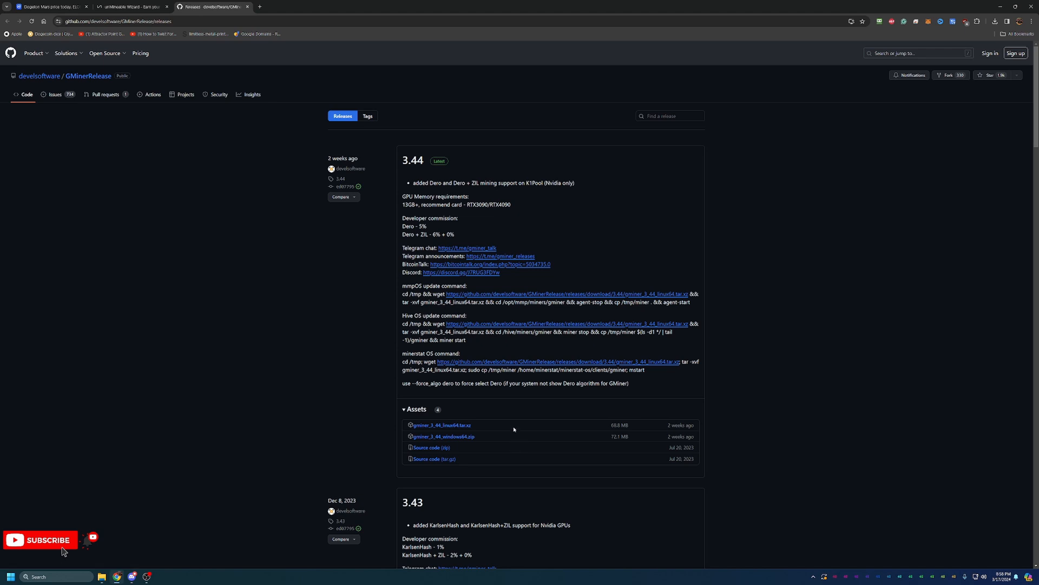
pyautogui.moveTo(514, 429)
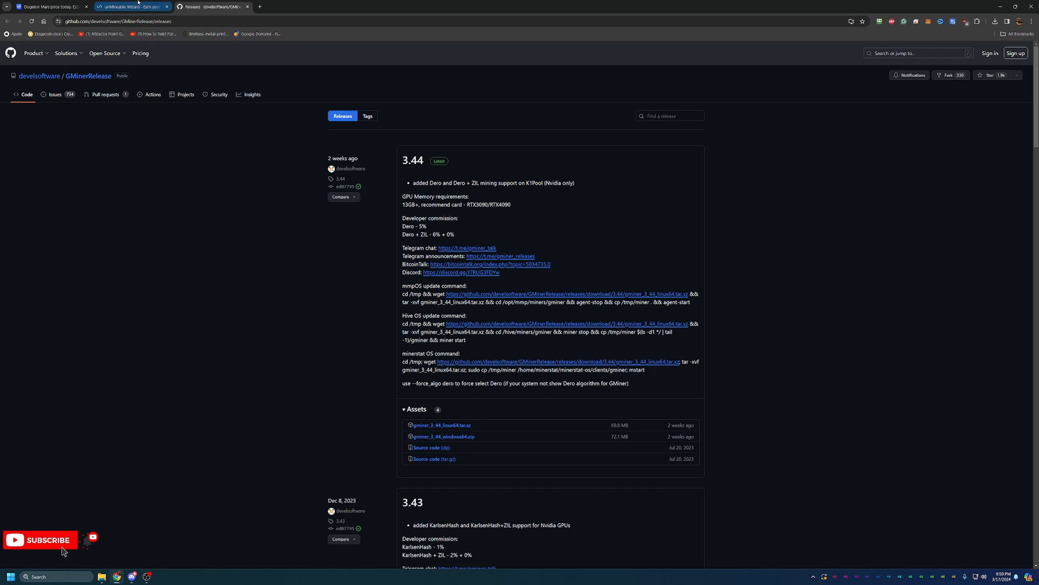
# Return from the GMiner GitHub releases to the unMineable wizard tab
pyautogui.click(130, 7)
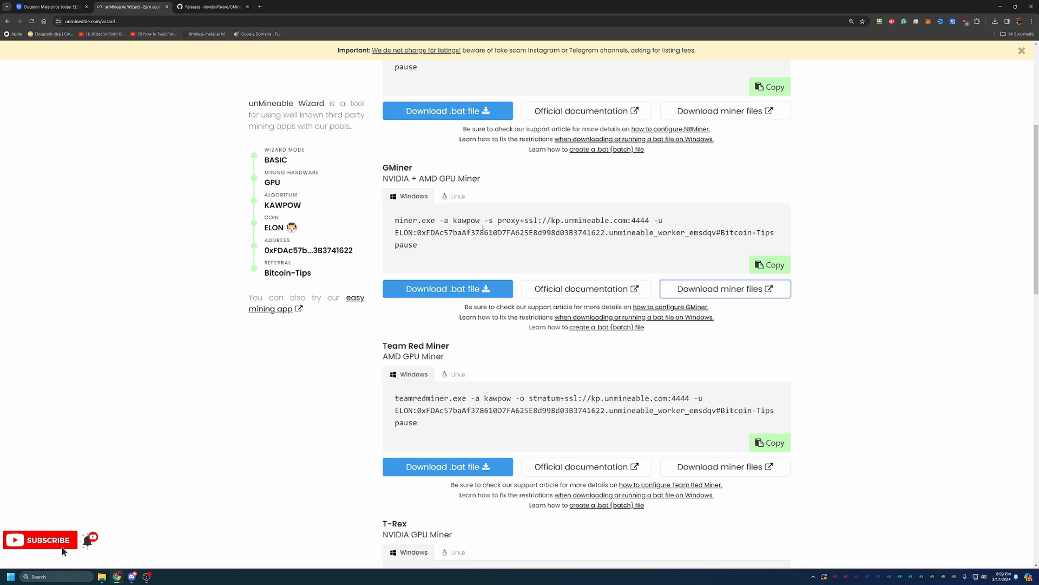
pyautogui.moveTo(731, 242)
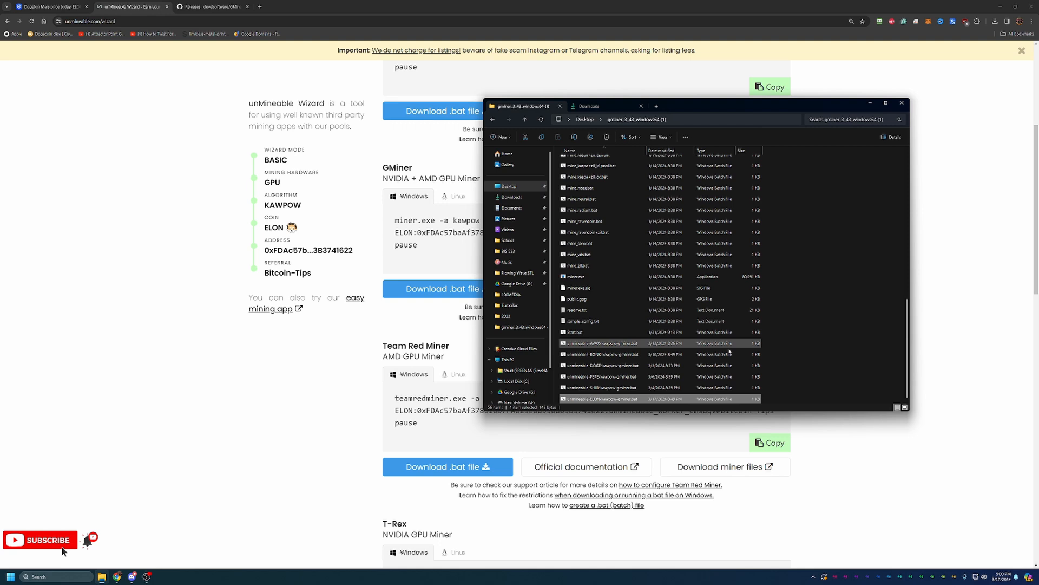
pyautogui.moveTo(600, 399)
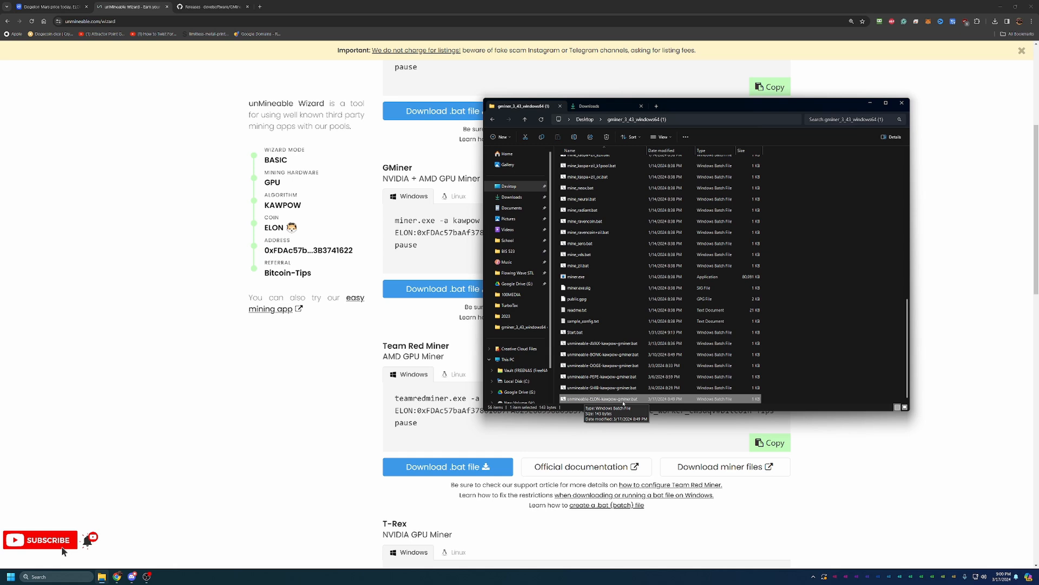
# Run unmineable-ELON-kawpow-gminer.bat from the gminer windows64 folder
pyautogui.doubleClick(603, 399)
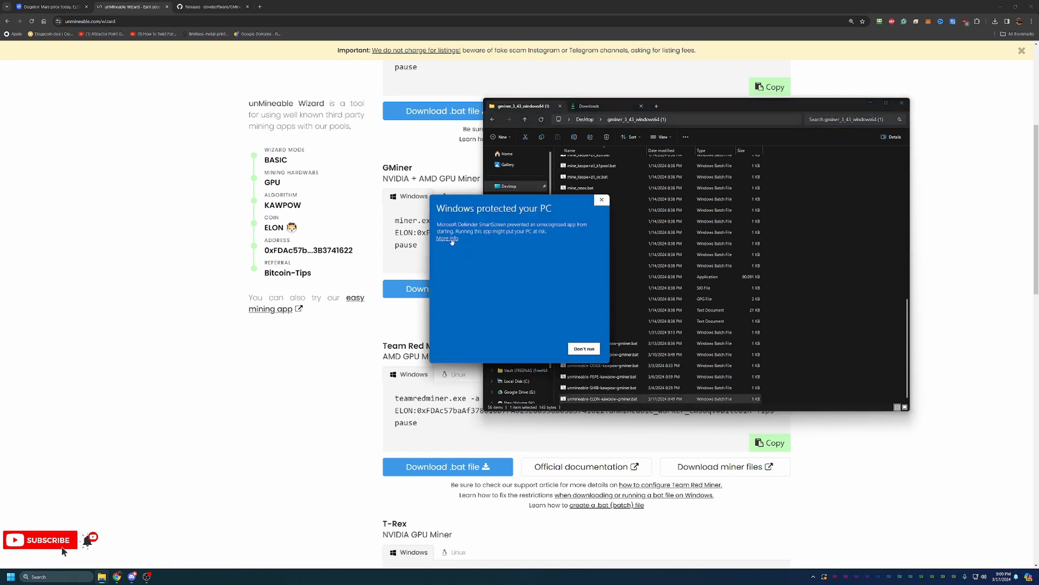
# Choose More info, then Run anyway in the SmartScreen warning
pyautogui.click(446, 239)
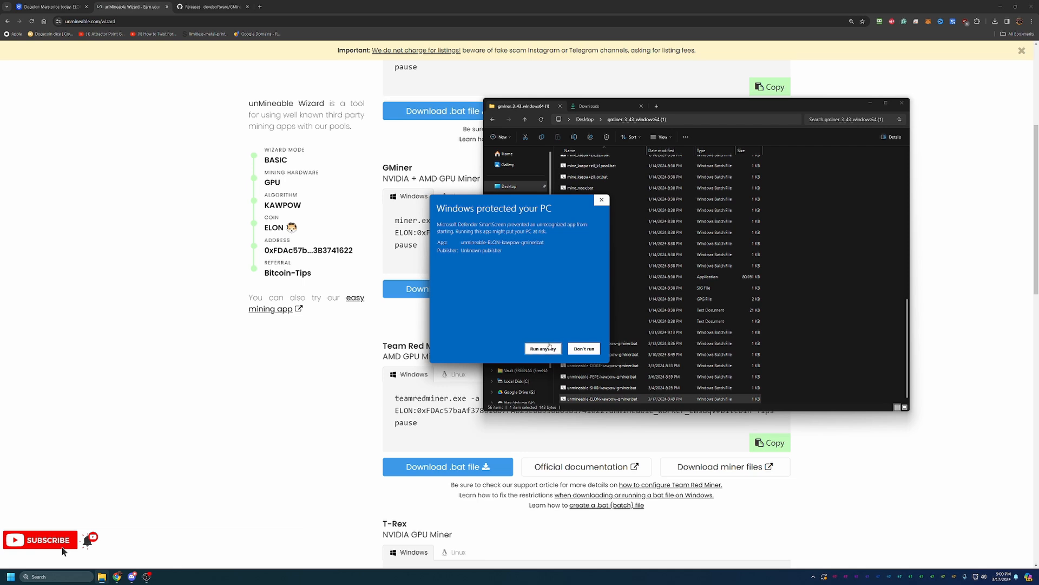
pyautogui.moveTo(542, 339)
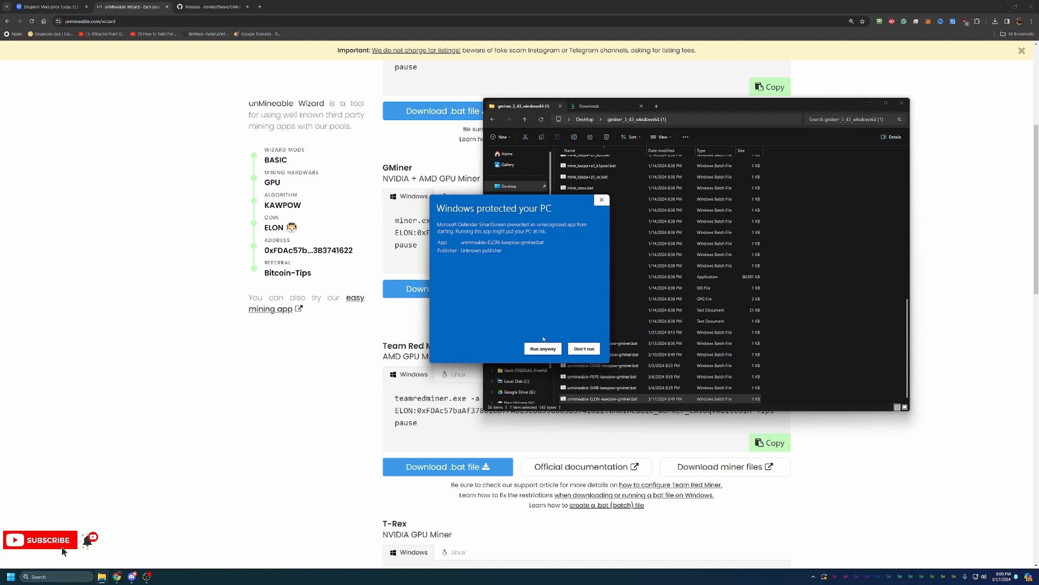
pyautogui.moveTo(546, 327)
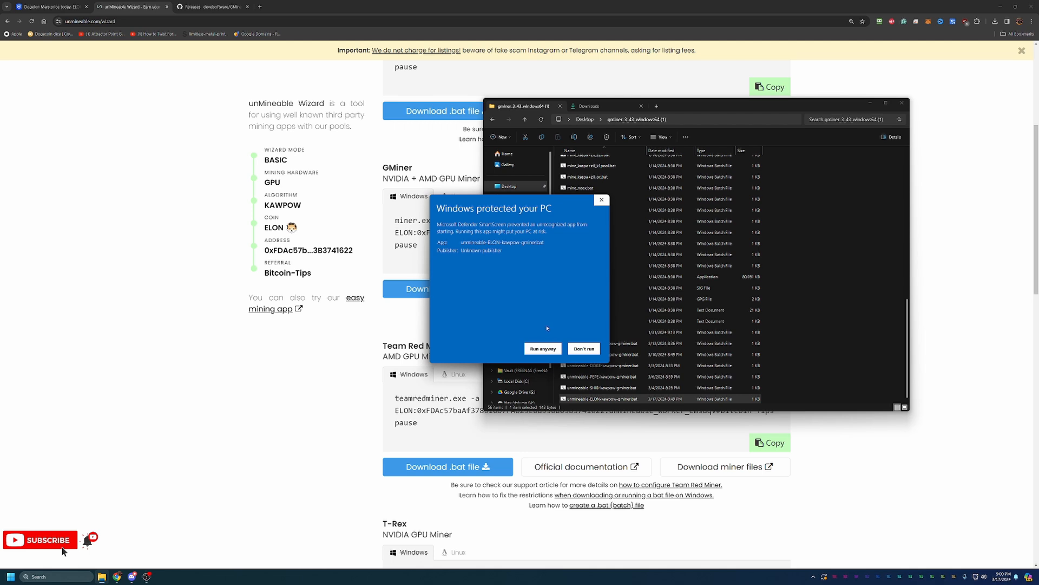
pyautogui.moveTo(545, 326)
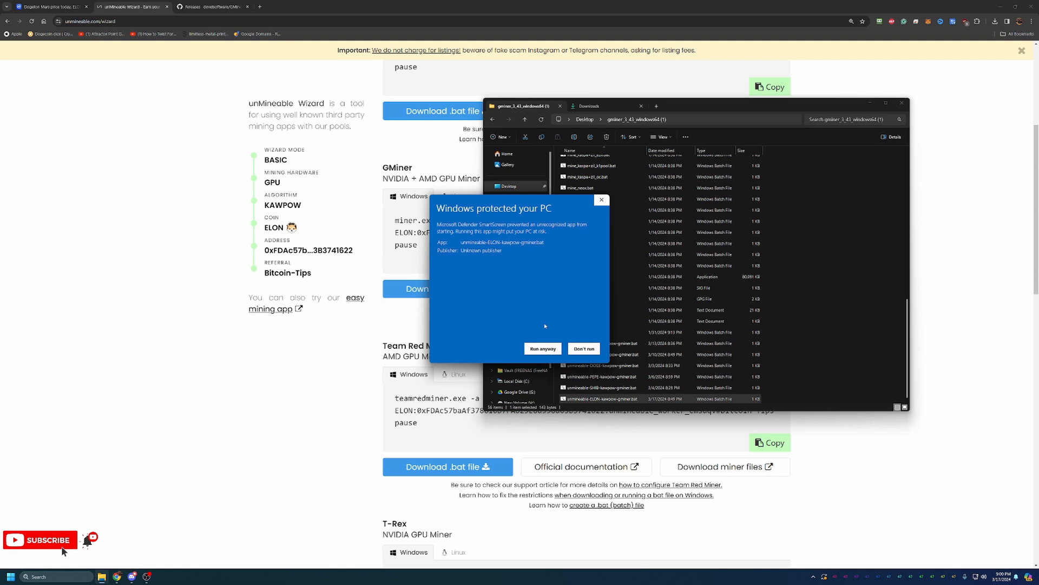
pyautogui.click(584, 348)
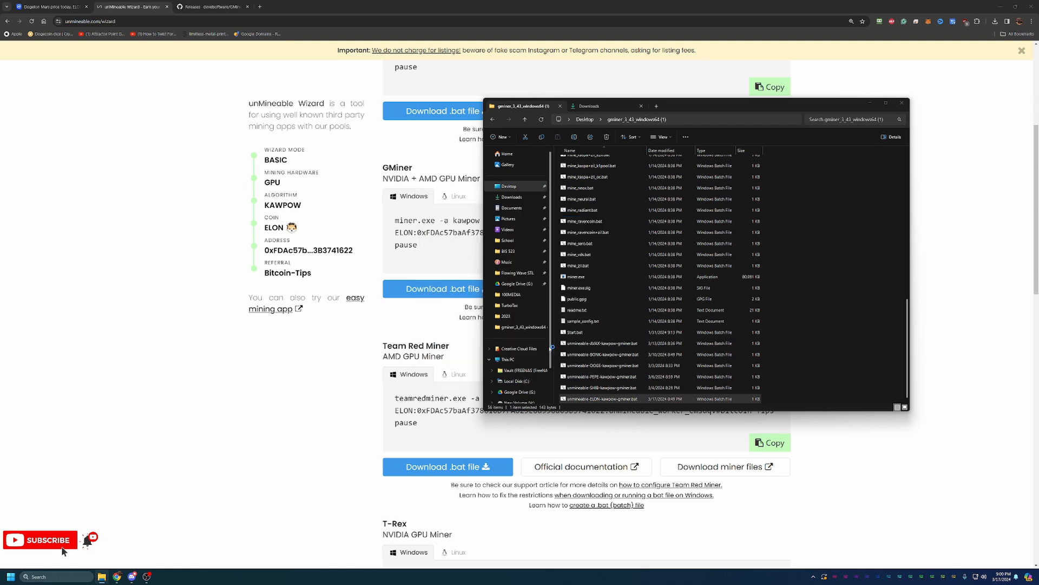